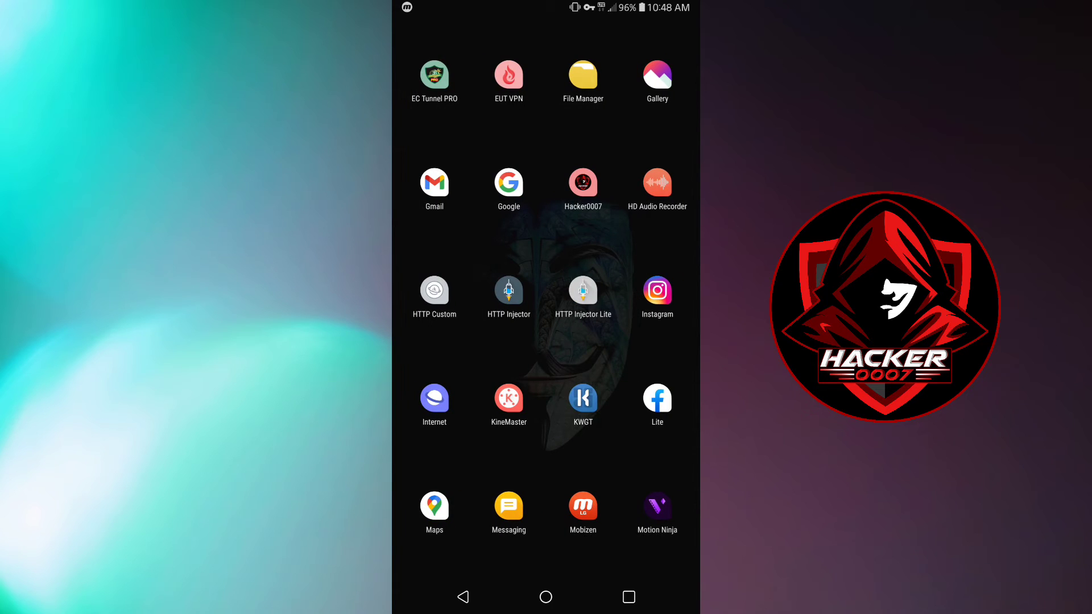
# Move the app drawer to the next page of apps, where Play Store appears.
pyautogui.click(582, 397)
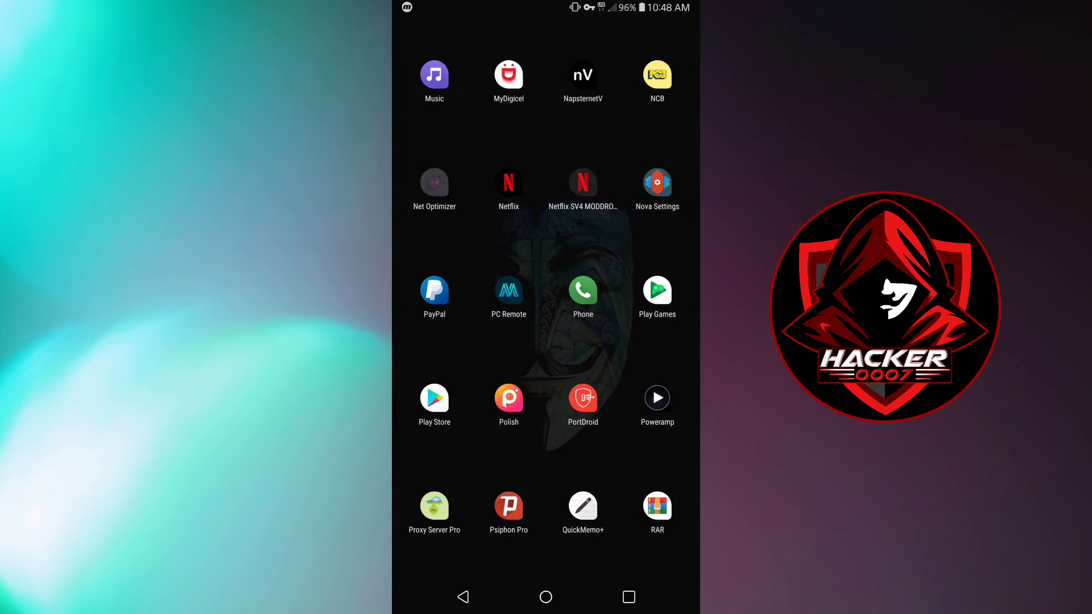
# Reach the KWGT Kustom Widget Maker listing in the Play Store, shown as installed.
pyautogui.click(434, 400)
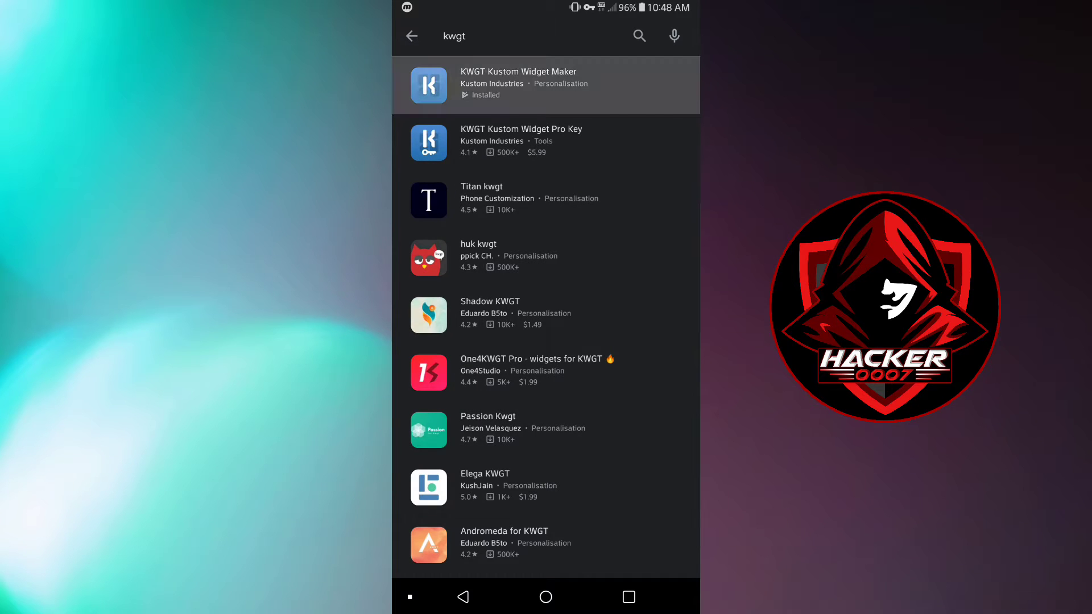
pyautogui.click(519, 86)
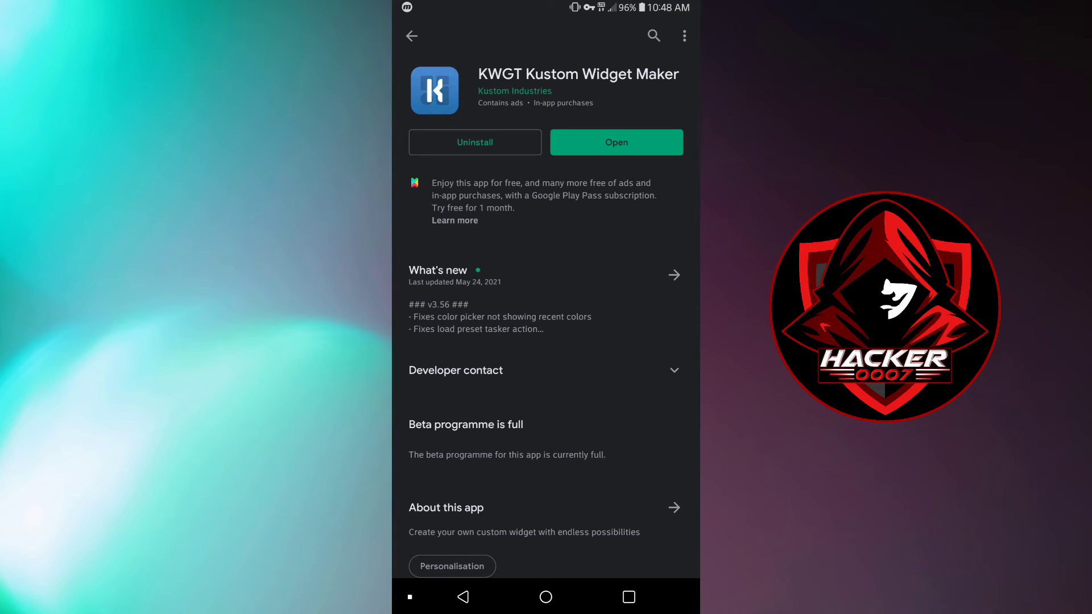
pyautogui.scroll(-3)
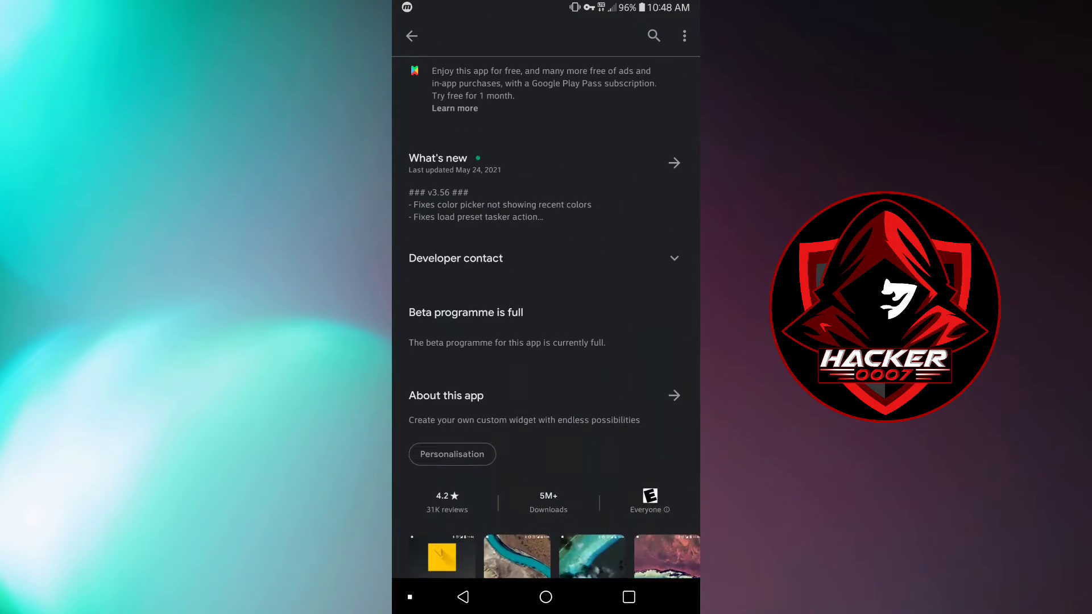
pyautogui.scroll(-3)
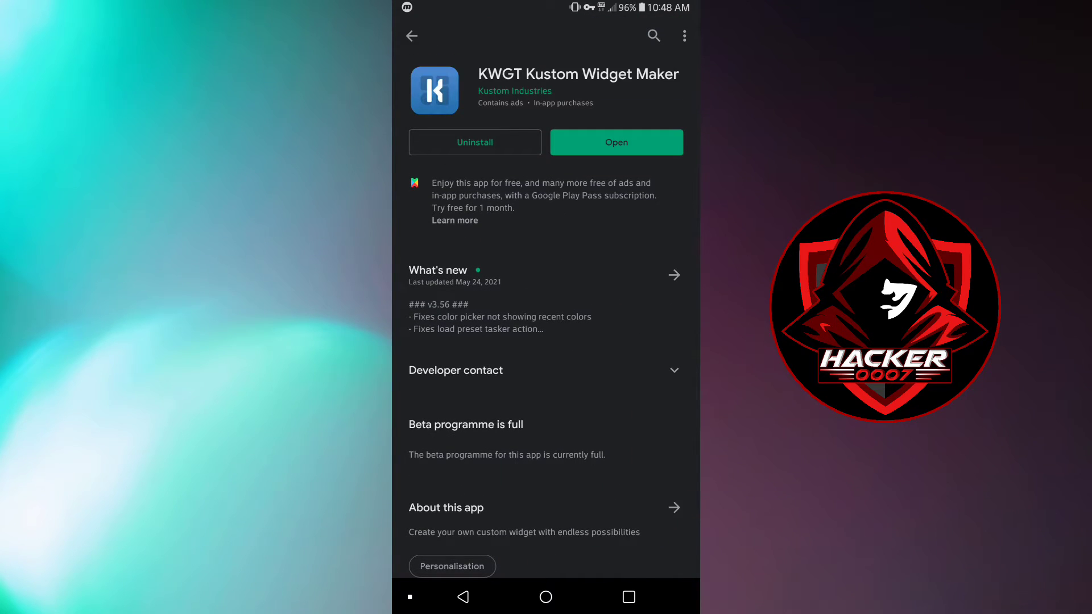
# Read through the full 'About this app' description for KWGT and return toward the top.
pyautogui.click(672, 507)
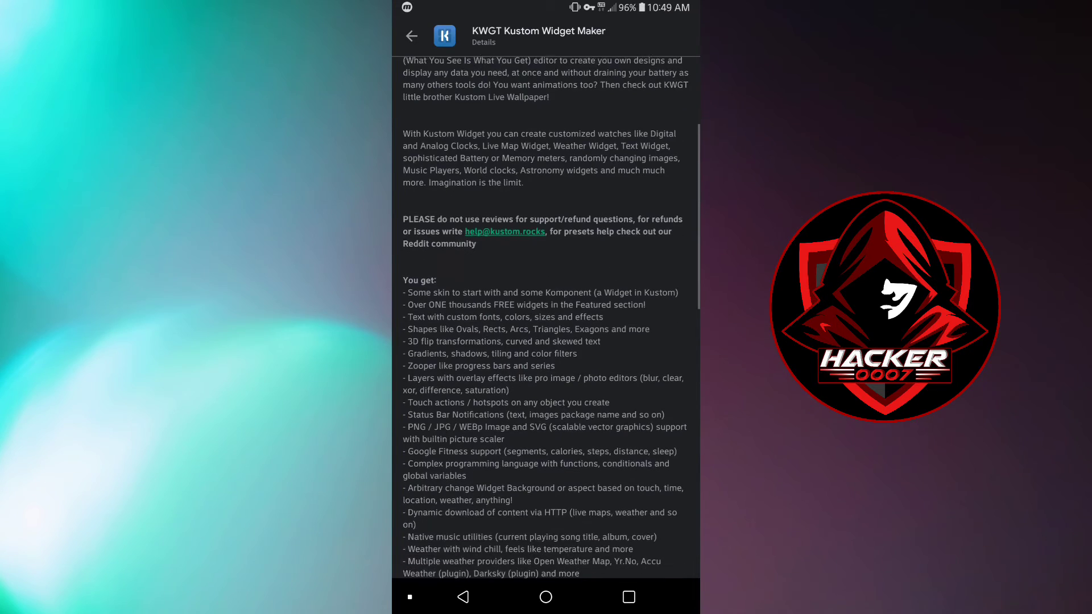
pyautogui.scroll(-3)
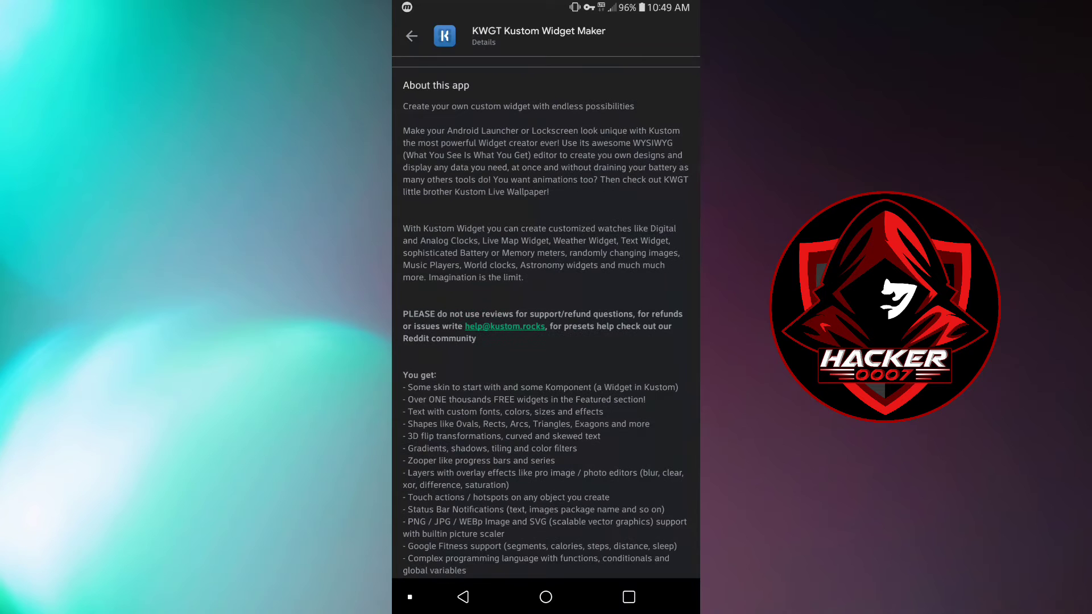
pyautogui.scroll(-3)
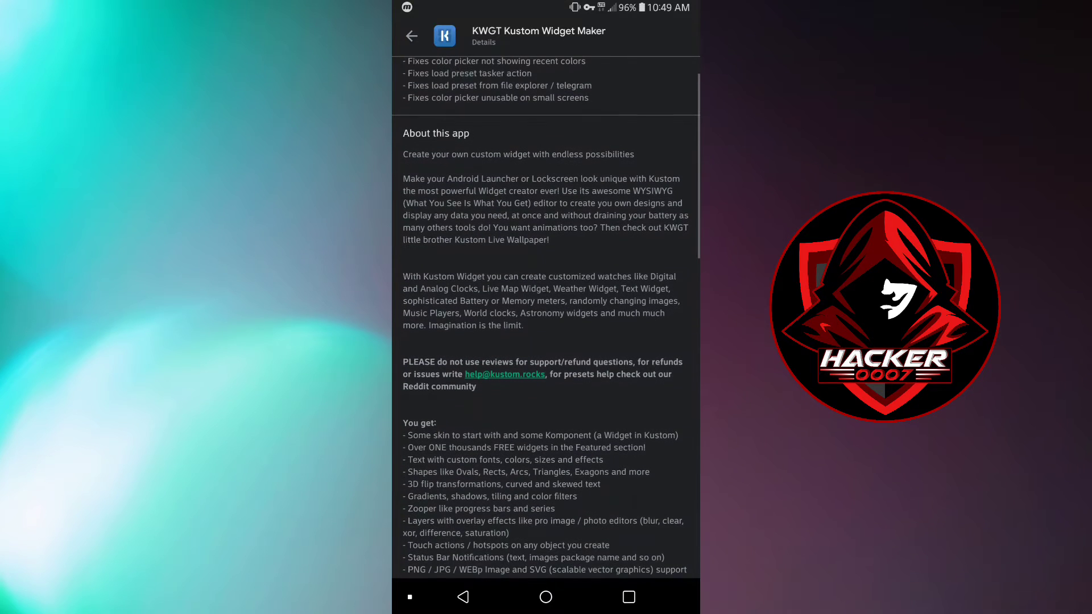
pyautogui.scroll(-3)
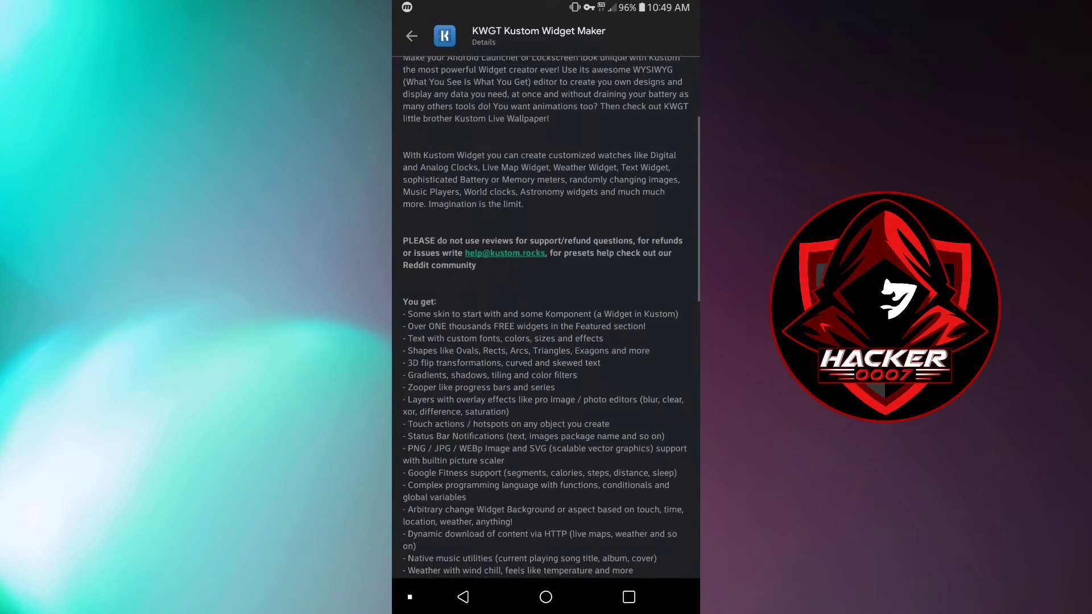
pyautogui.scroll(3)
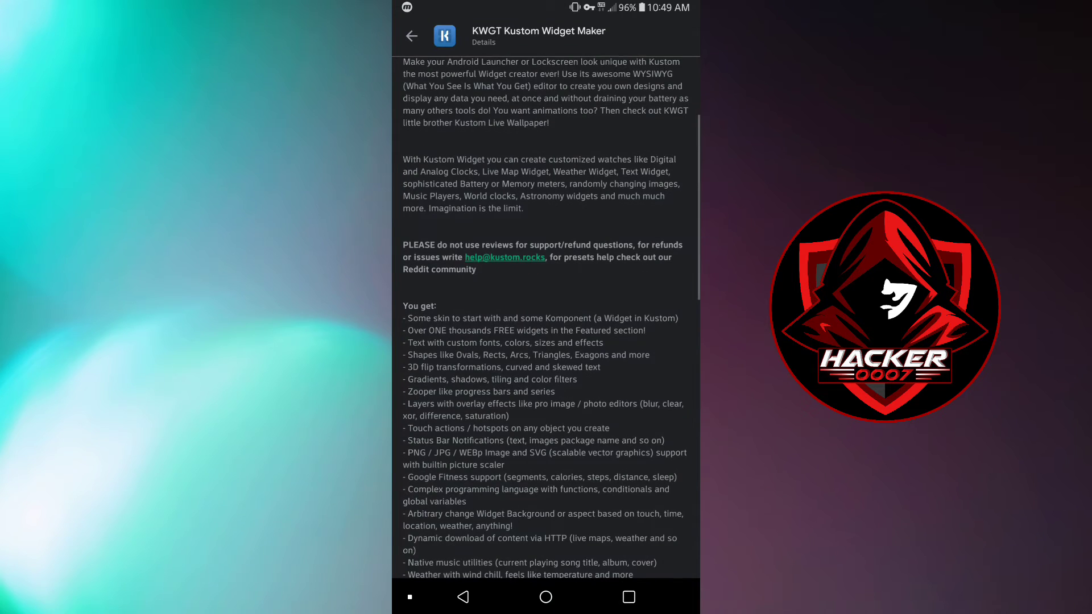
pyautogui.scroll(3)
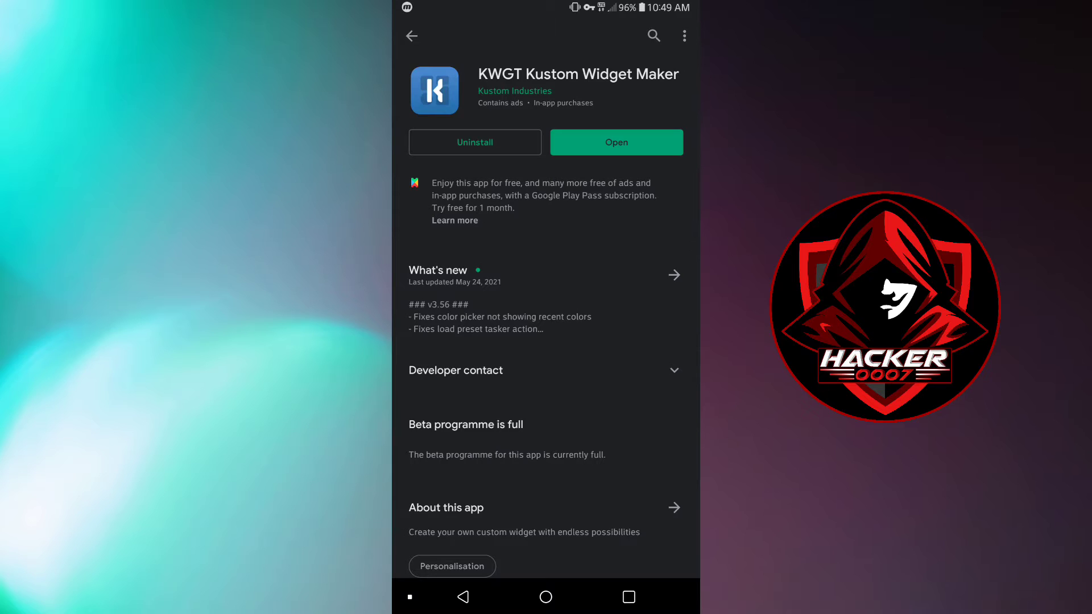
# Launch KWGT, read its 'Add a widget to start' instructions and dismiss them.
pyautogui.click(615, 142)
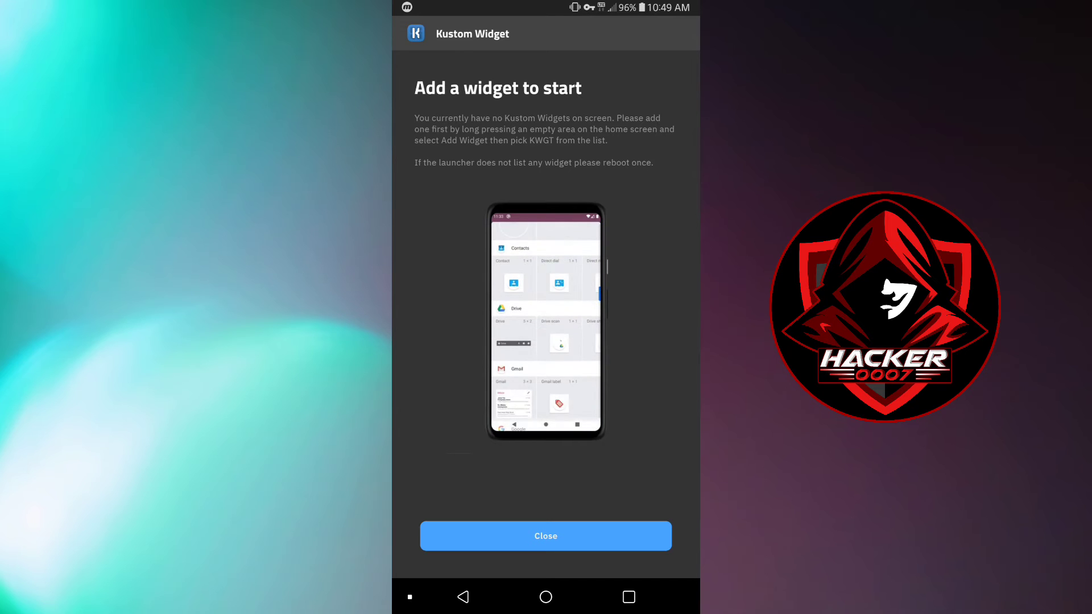
pyautogui.scroll(-3)
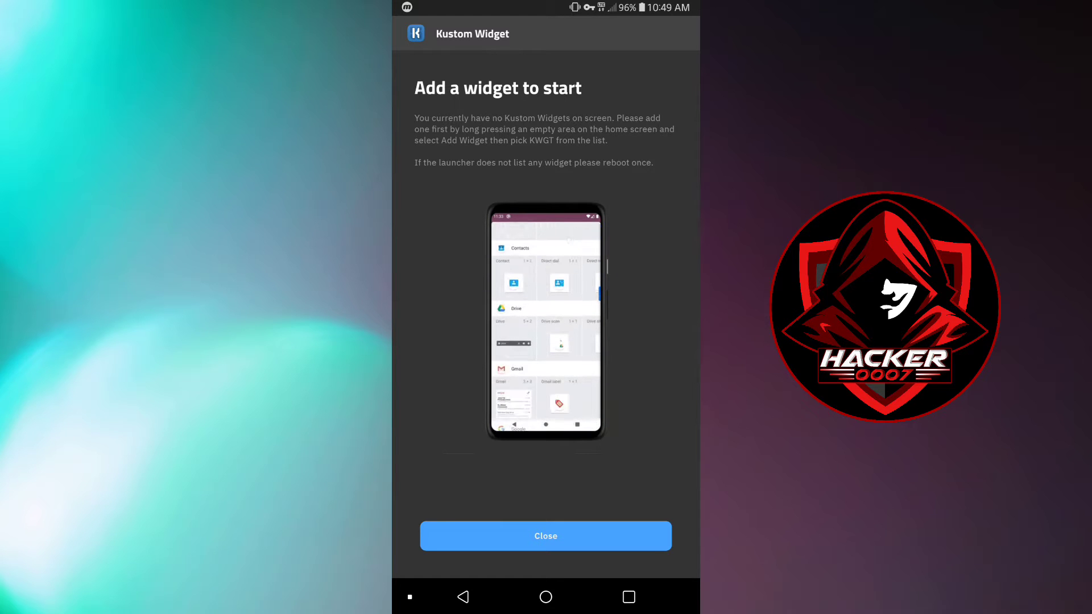
pyautogui.scroll(-3)
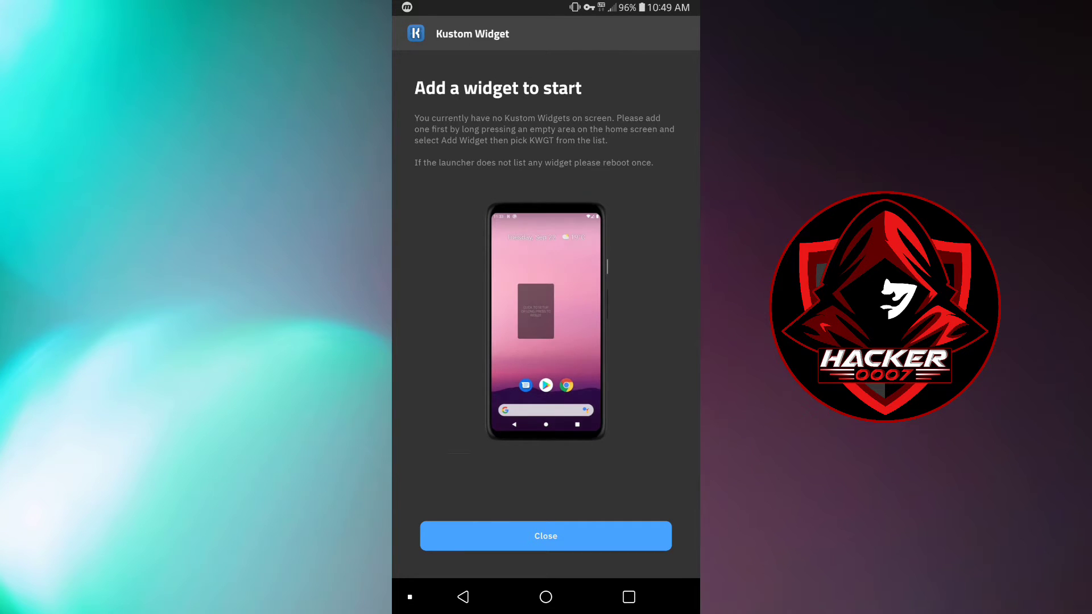
pyautogui.click(544, 536)
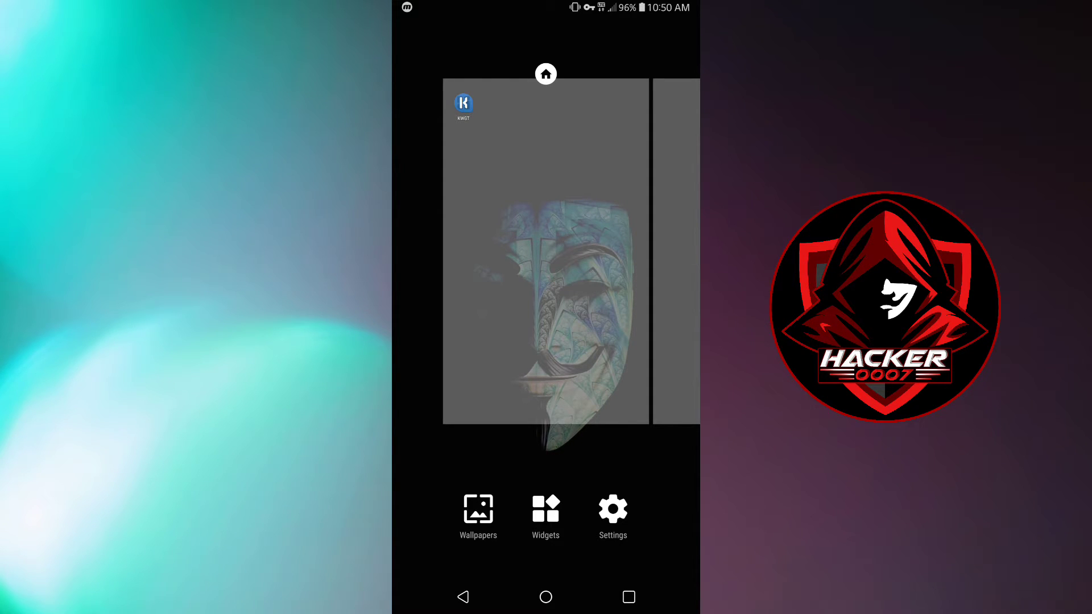
# Browse the launcher's Widgets list down to the KWGT section with its 1x1, 2x2 and other sizes.
pyautogui.click(544, 512)
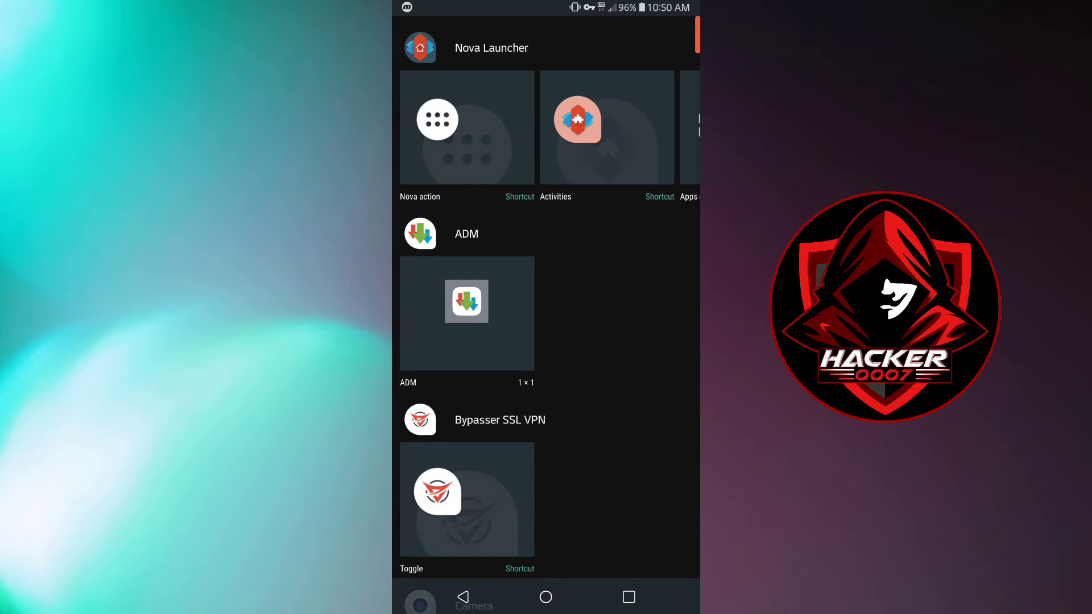
pyautogui.scroll(3)
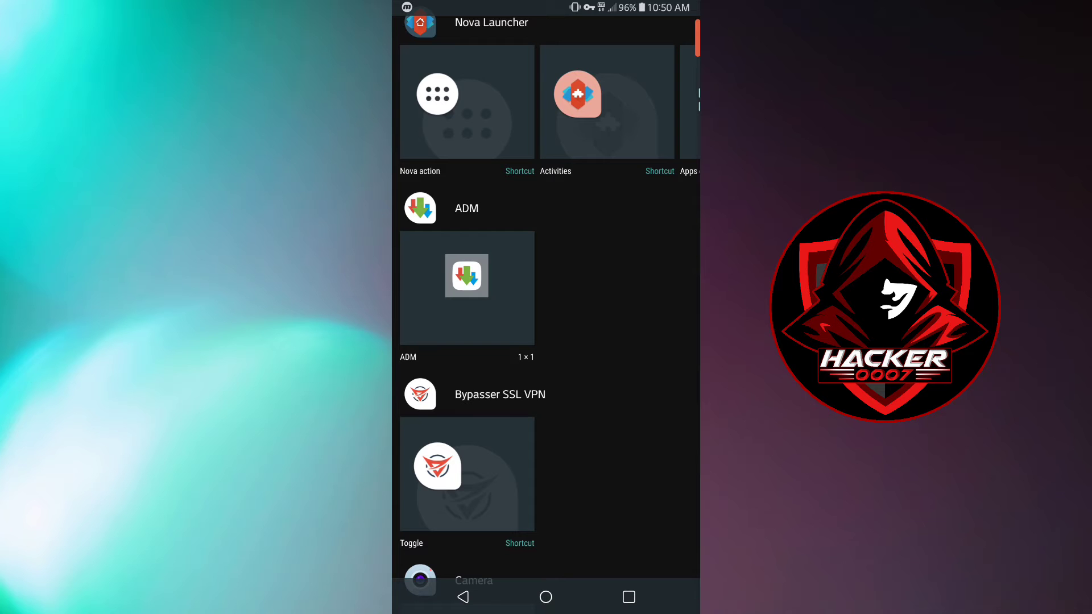
pyautogui.scroll(-3)
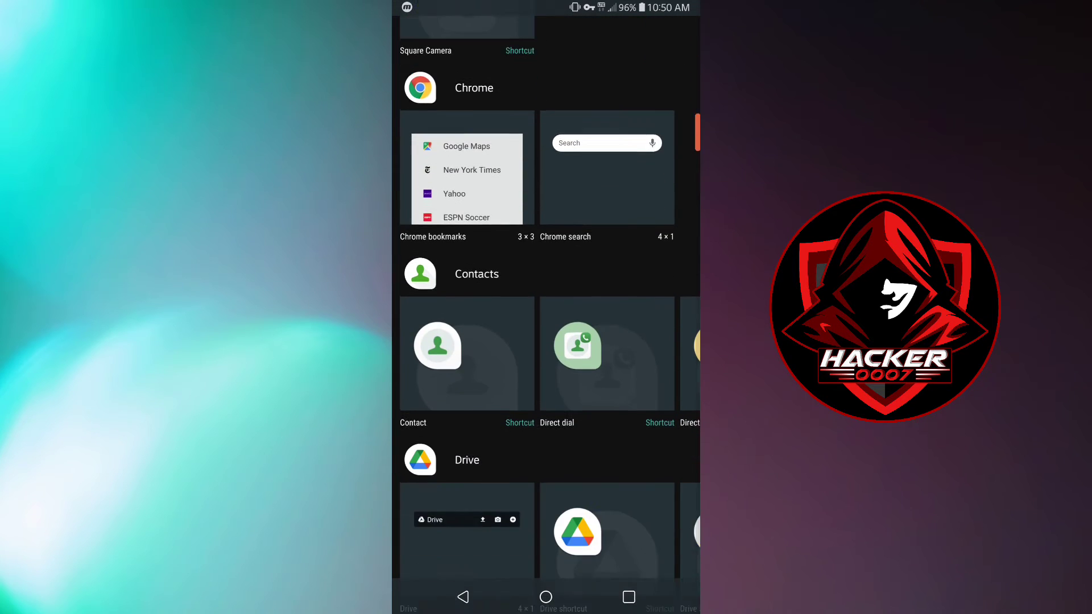
pyautogui.scroll(-3)
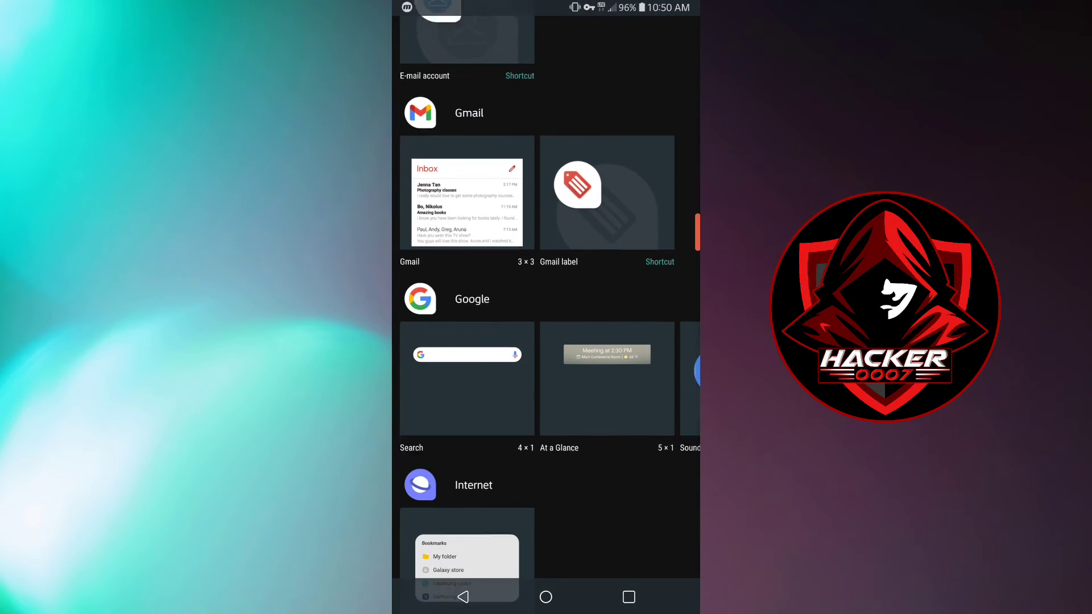
pyautogui.scroll(-3)
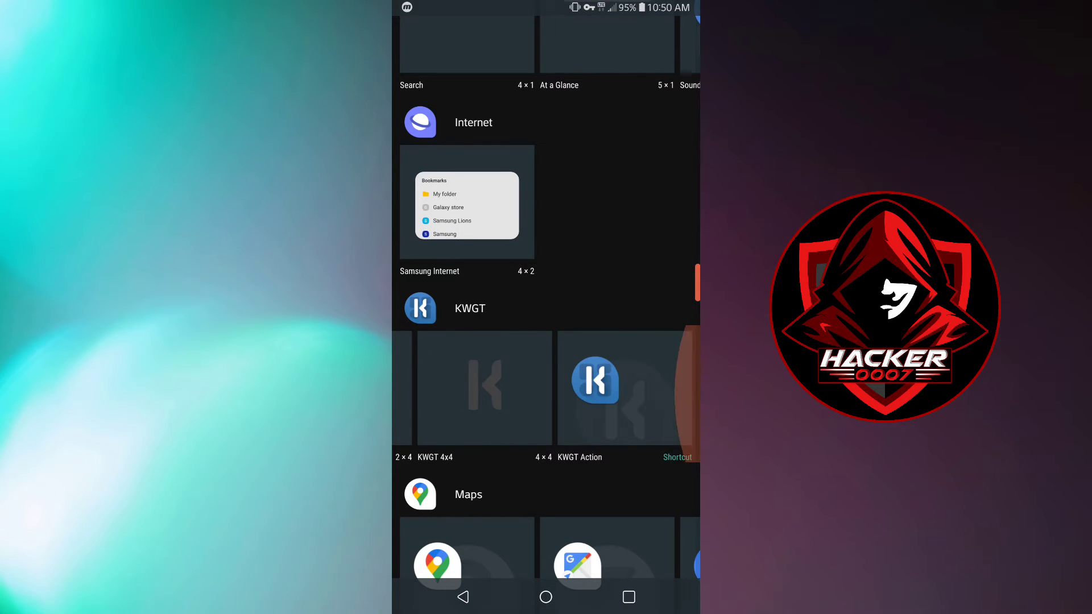
pyautogui.scroll(-3)
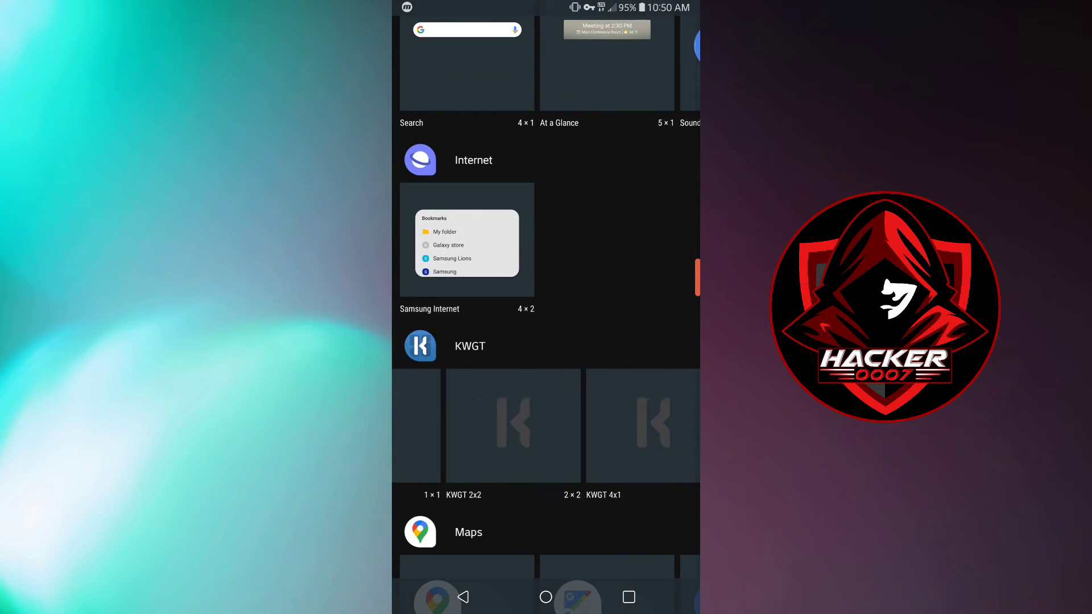
pyautogui.scroll(3)
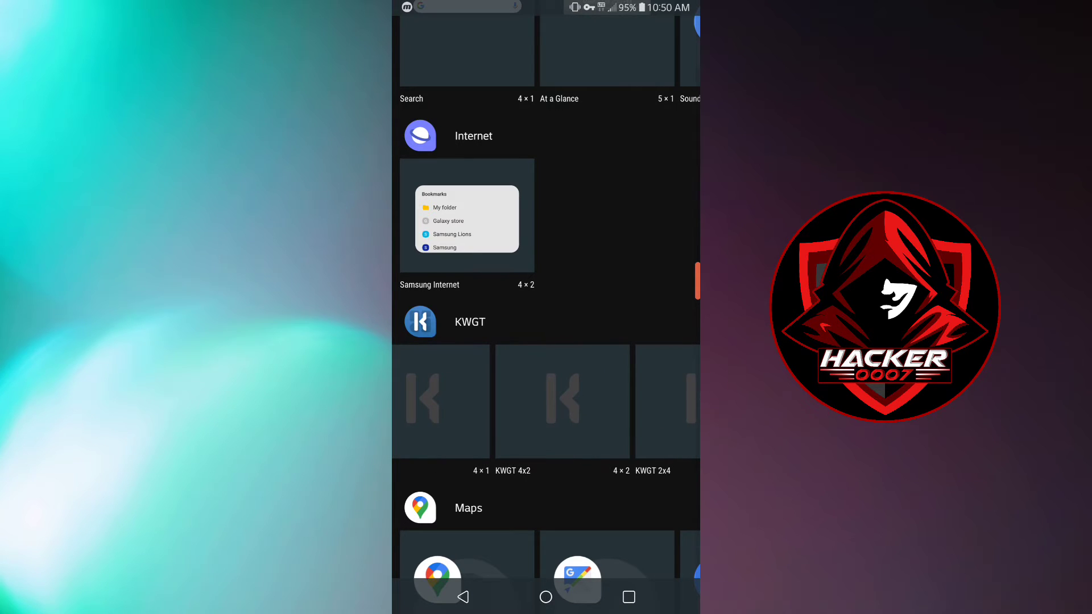
pyautogui.hscroll(-3)
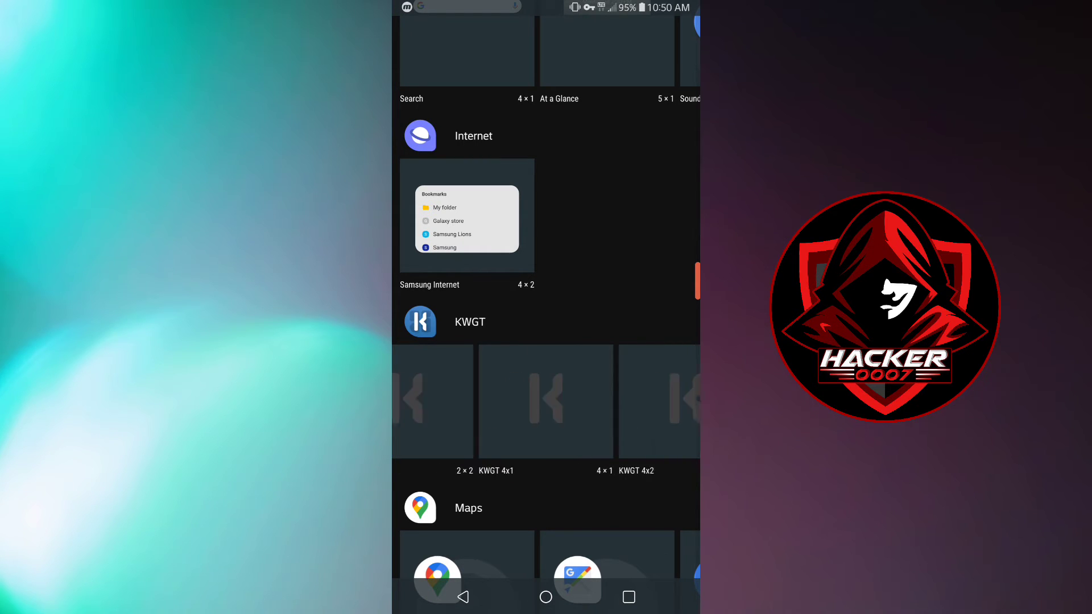
pyautogui.hscroll(-3)
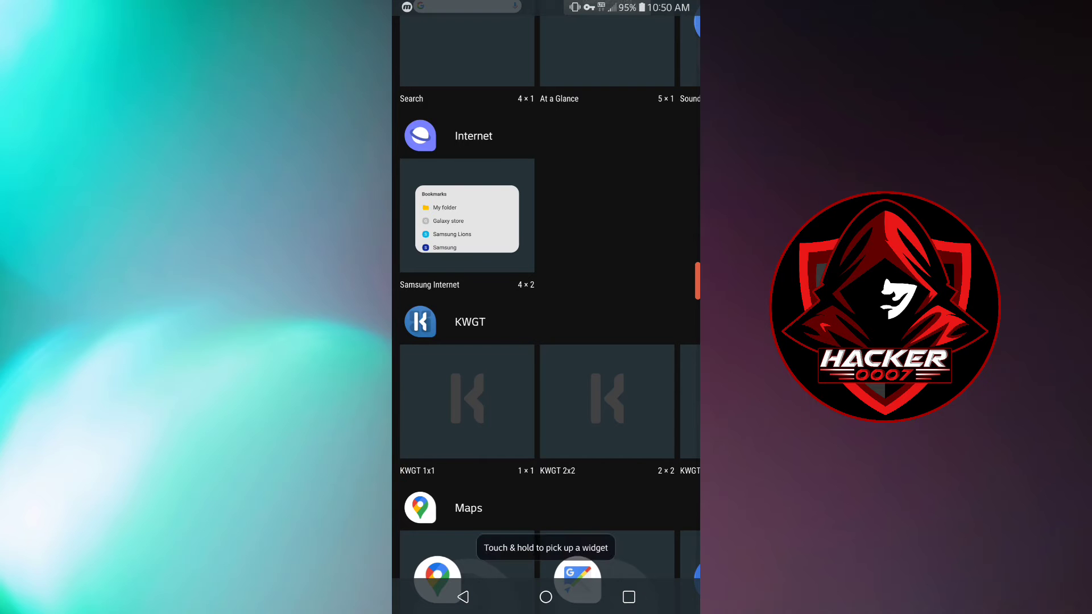
# Pick a KWGT widget to add and scroll the Explore tab down to Base Pack presets like FlipClock and CircularBattery.
pyautogui.click(466, 402)
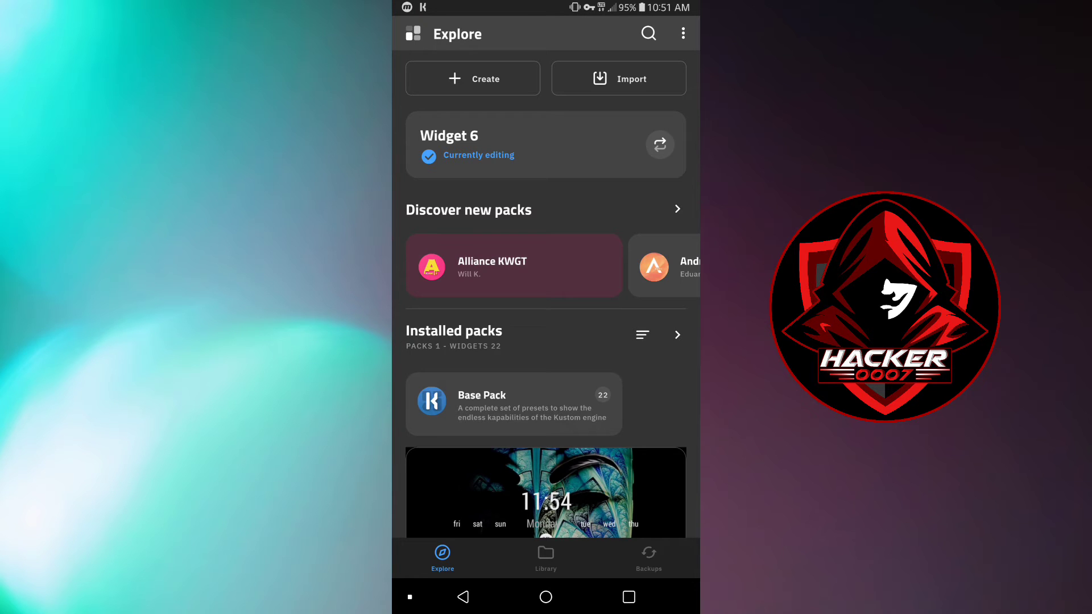
pyautogui.scroll(-3)
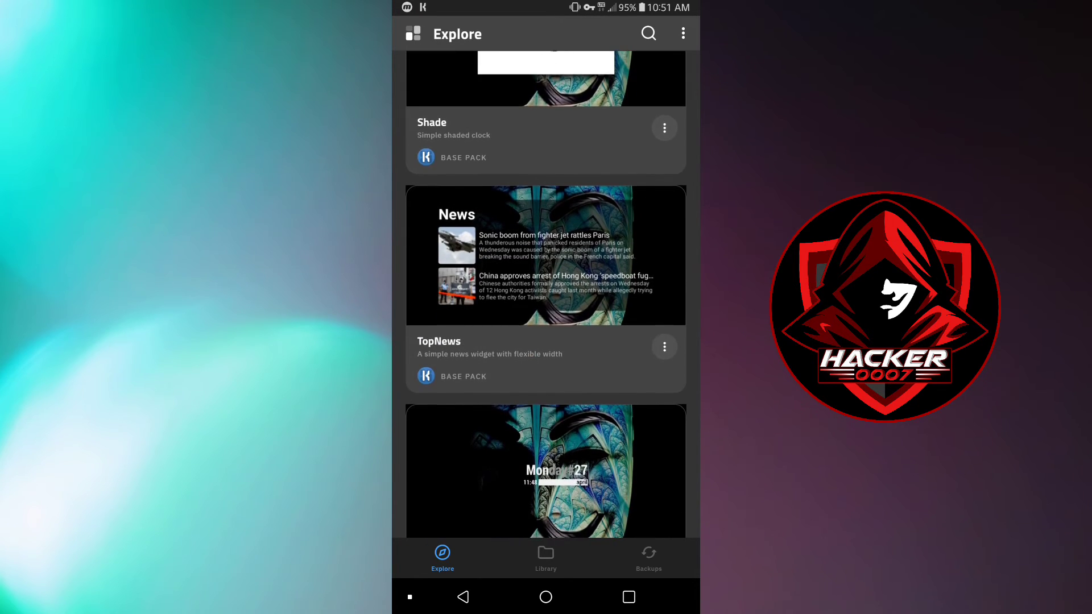
pyautogui.scroll(-3)
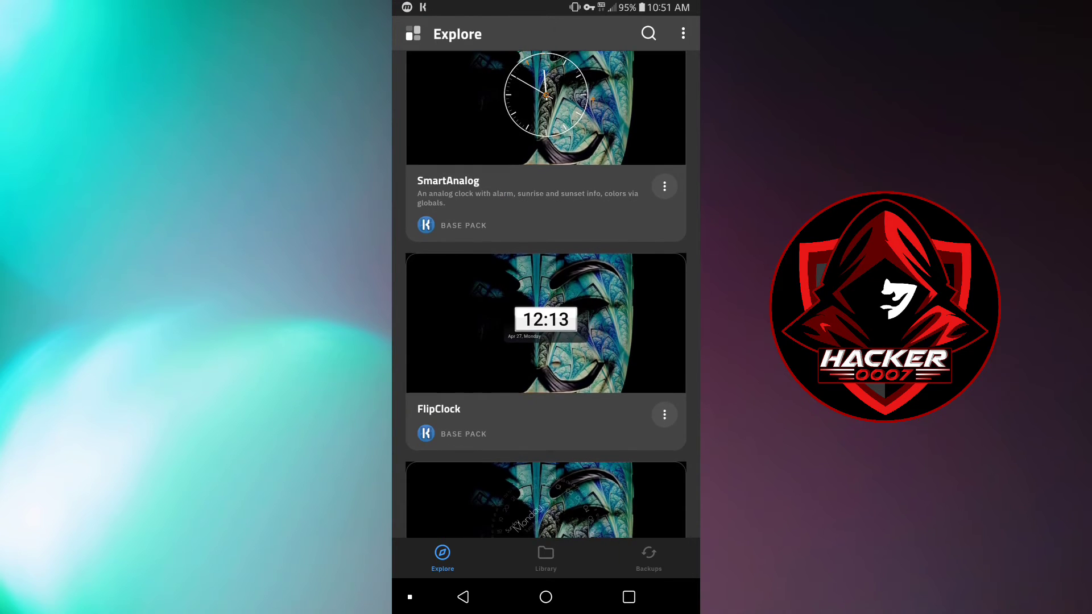
pyautogui.scroll(-3)
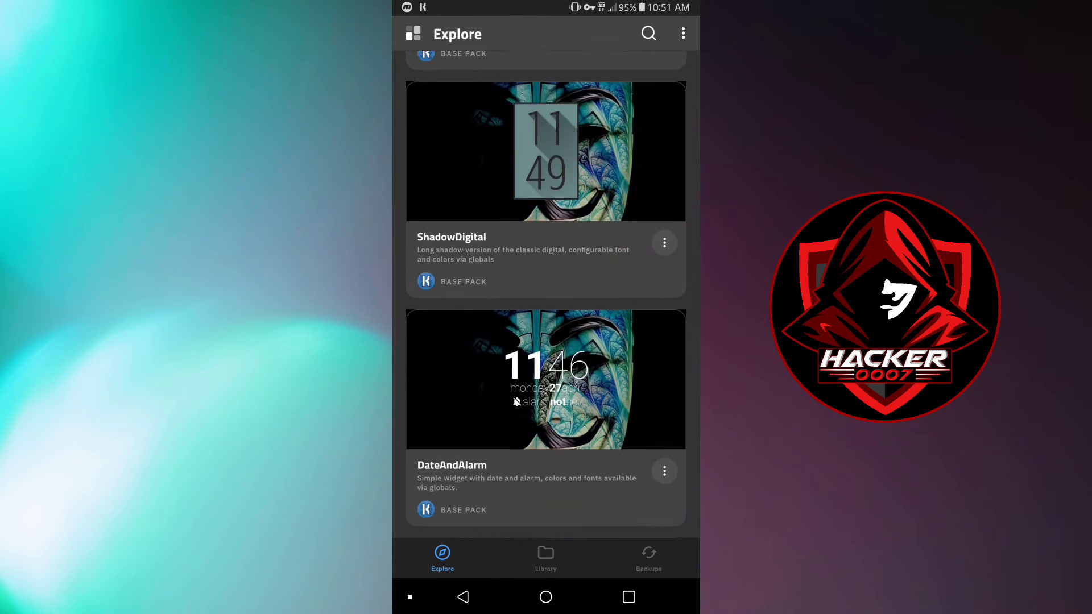
pyautogui.scroll(-3)
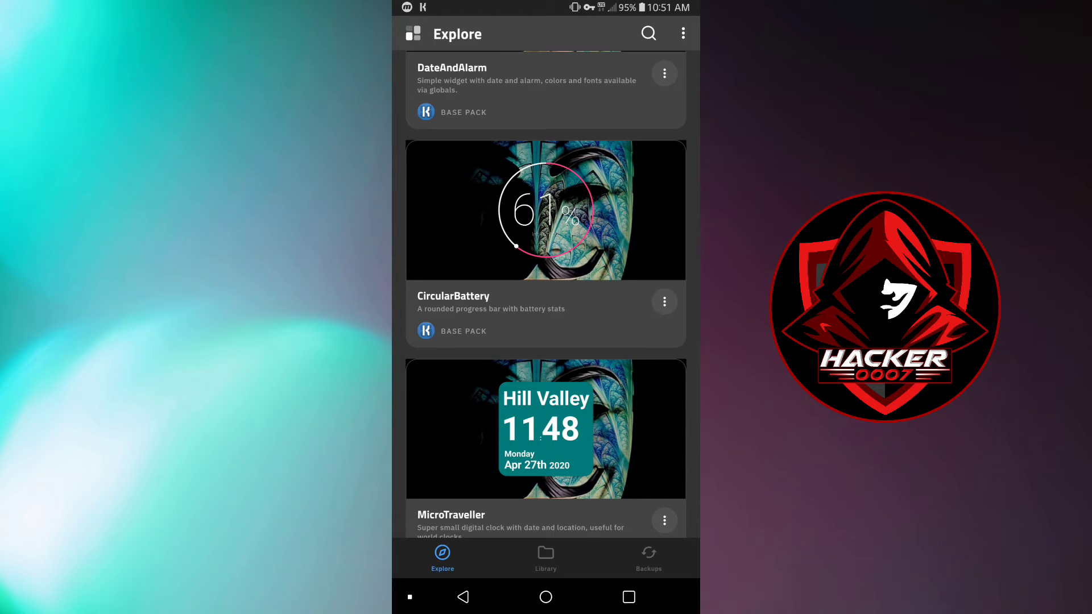
# Load the CircularBattery preset in the editor and review its Background and Layer settings before returning to Items.
pyautogui.click(545, 209)
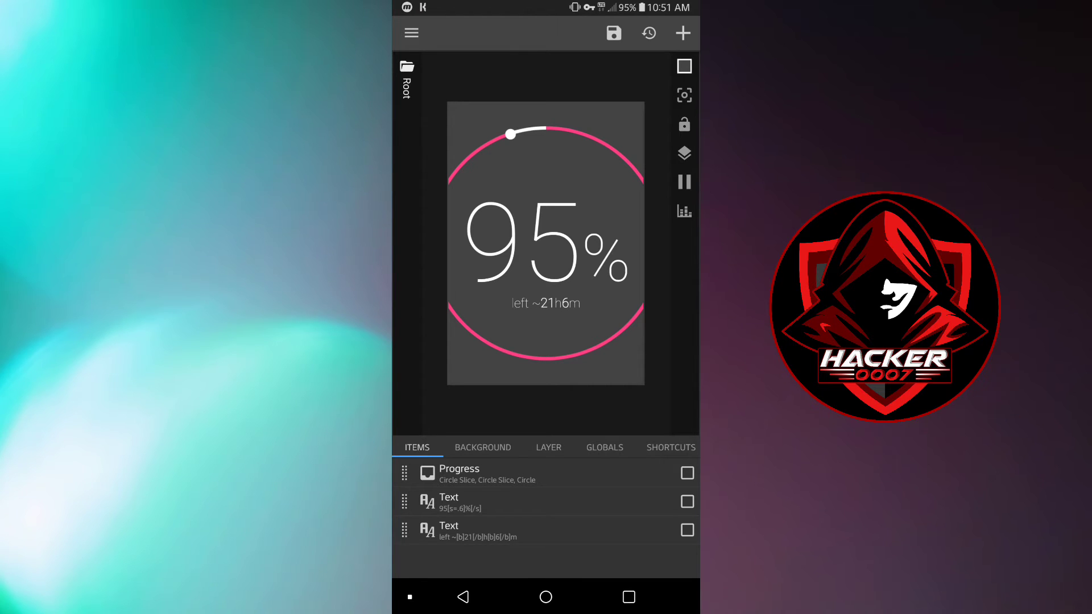
pyautogui.click(482, 447)
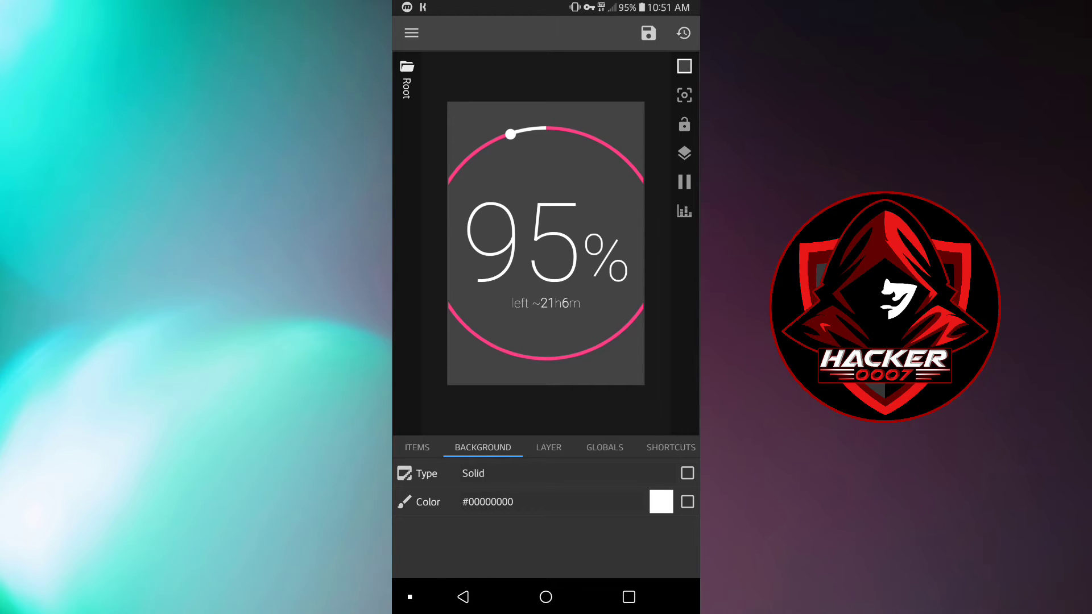
pyautogui.click(548, 447)
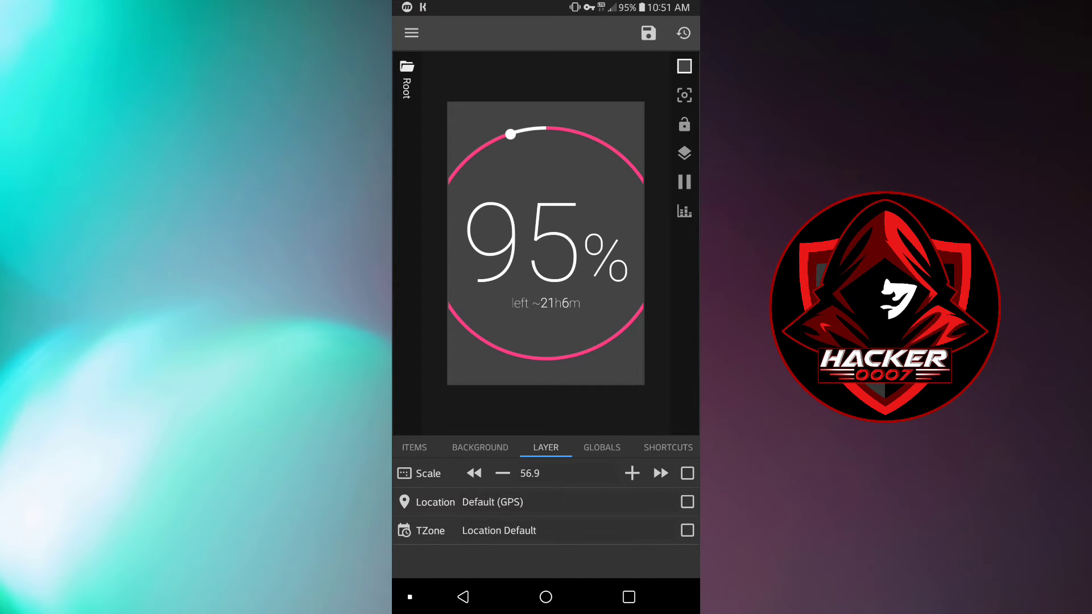
pyautogui.click(418, 447)
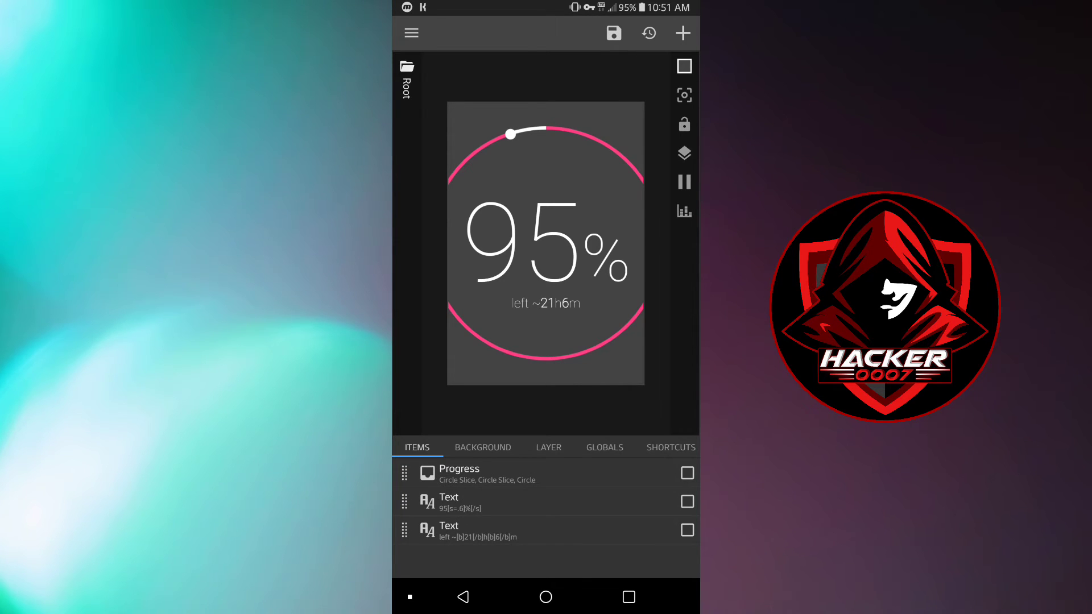
# Drill into the Progress group's progress circle slice and view its Paint settings.
pyautogui.click(458, 473)
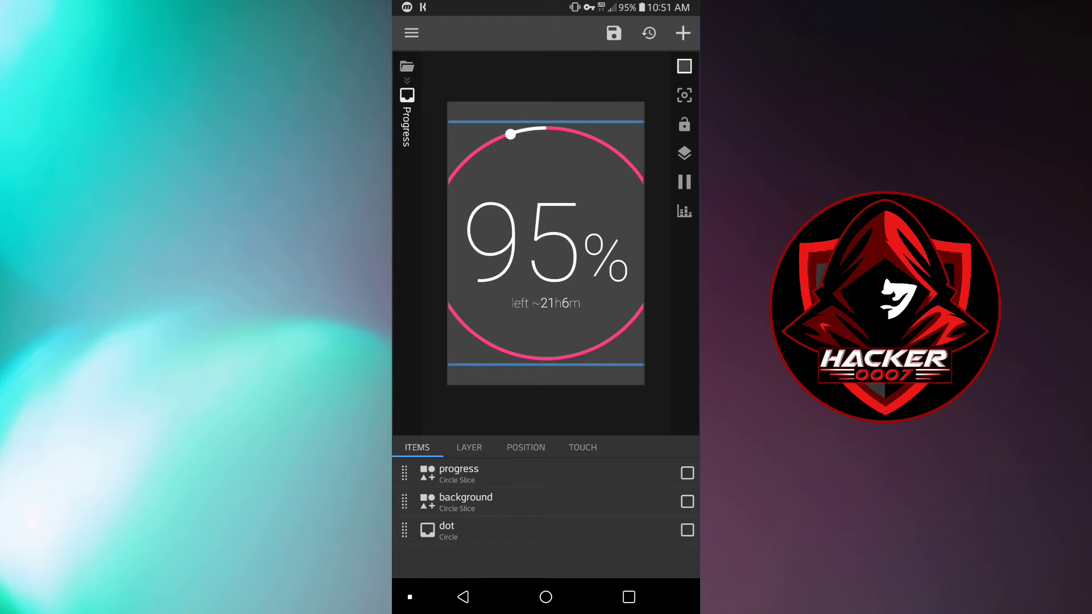
pyautogui.click(458, 473)
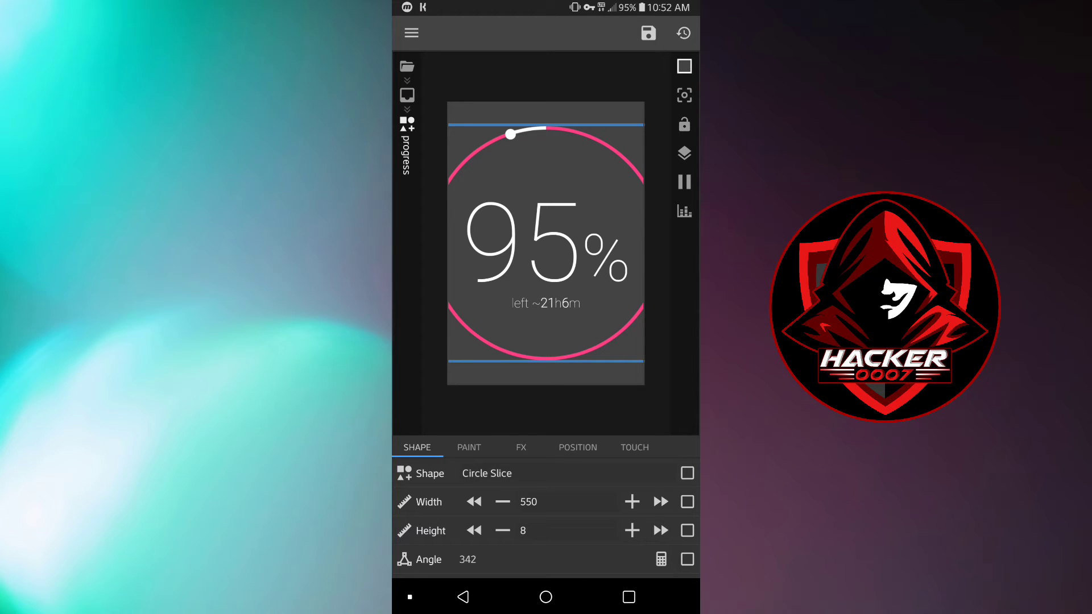
pyautogui.click(469, 446)
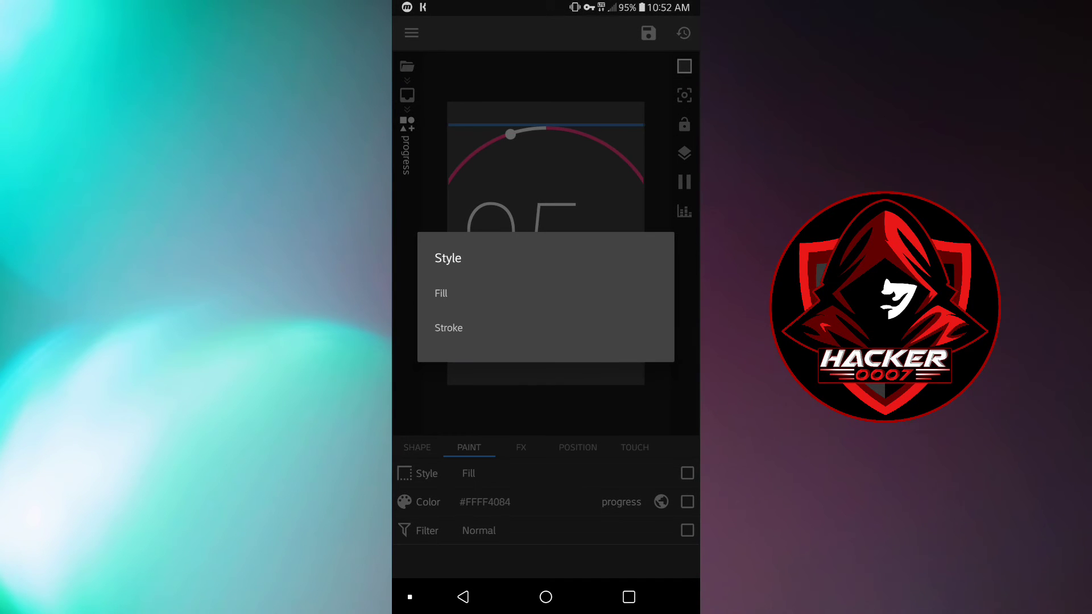
# Set the arc's paint Style to Stroke and, after trying bg and dot, keep the progress global pink colour.
pyautogui.click(449, 327)
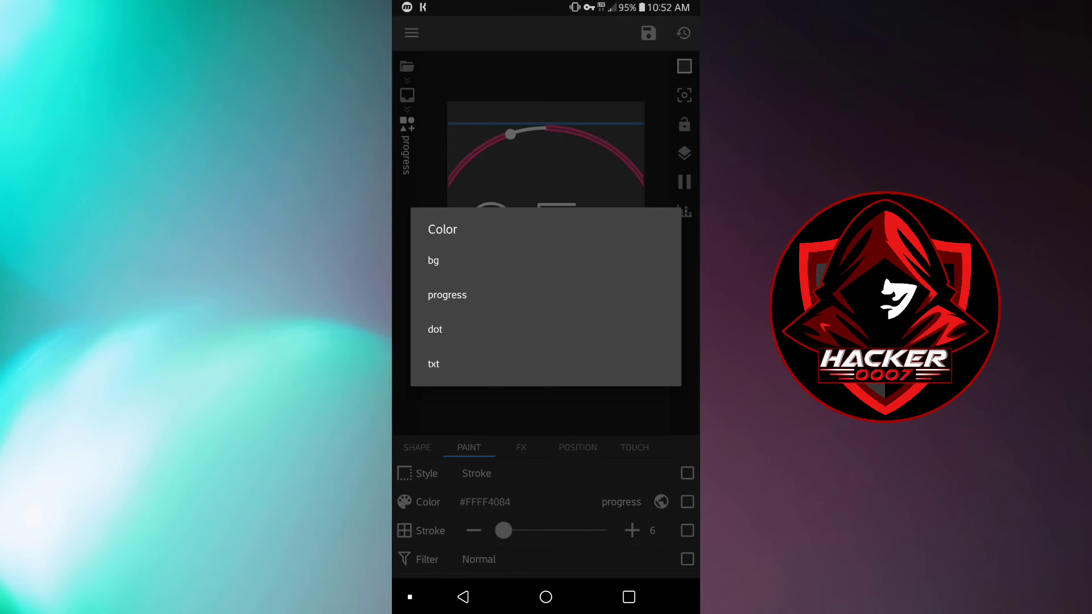
pyautogui.click(432, 259)
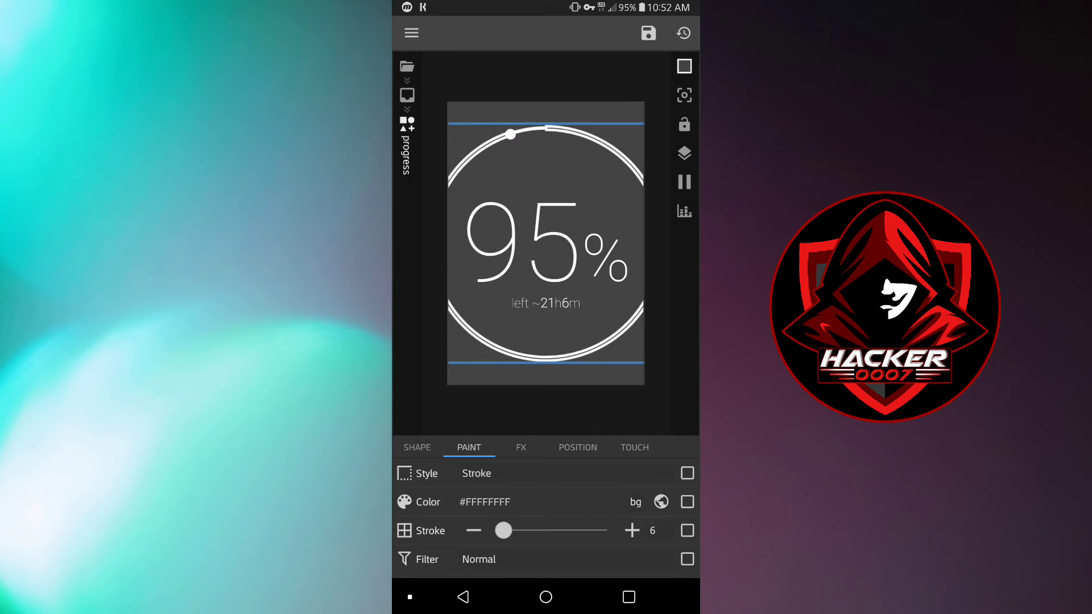
pyautogui.click(484, 501)
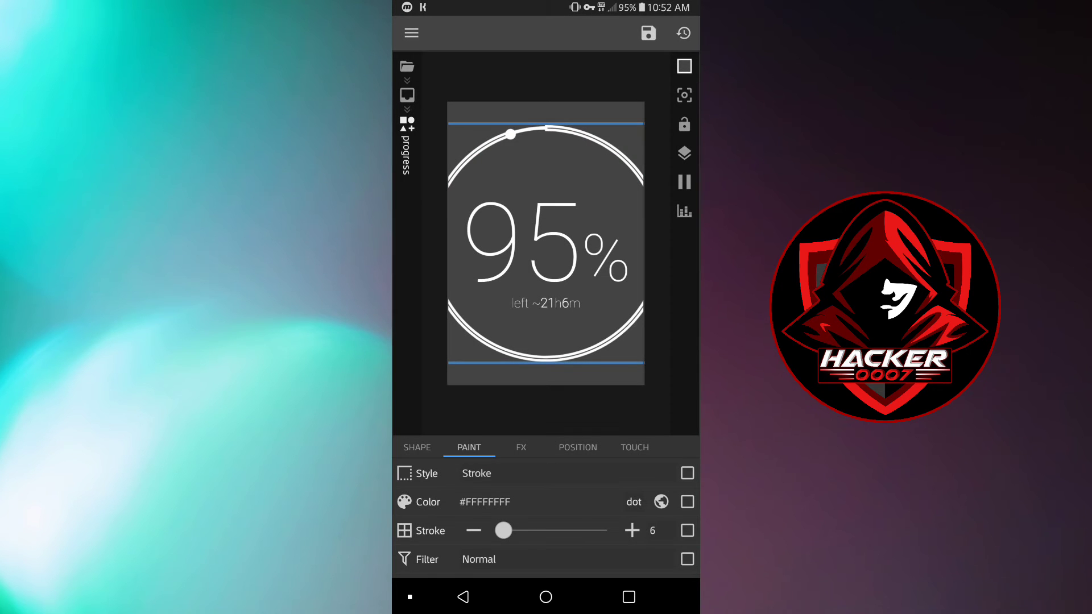
pyautogui.click(633, 501)
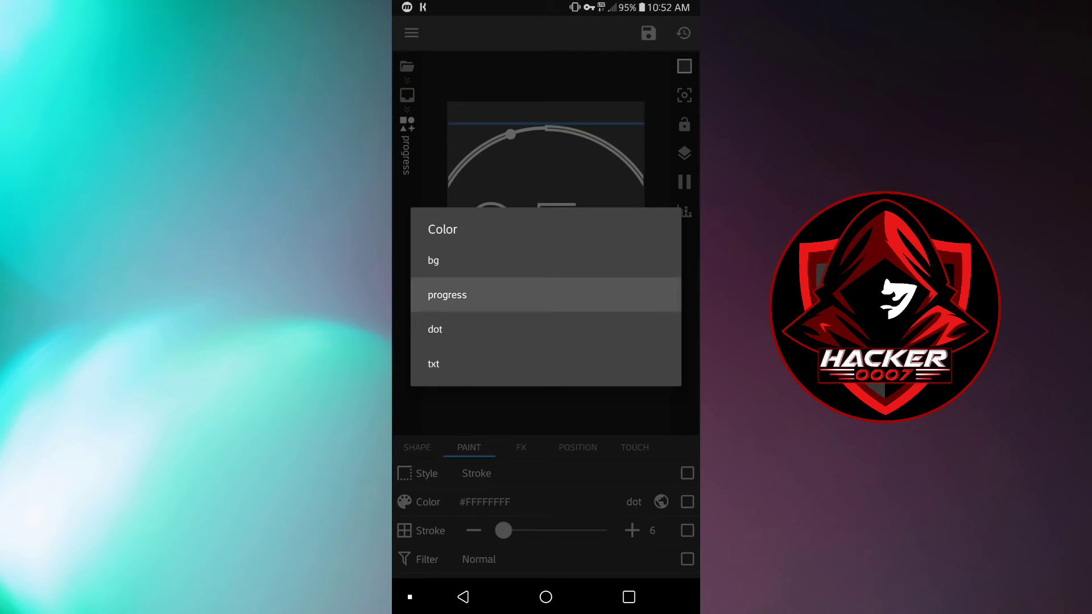
pyautogui.click(447, 294)
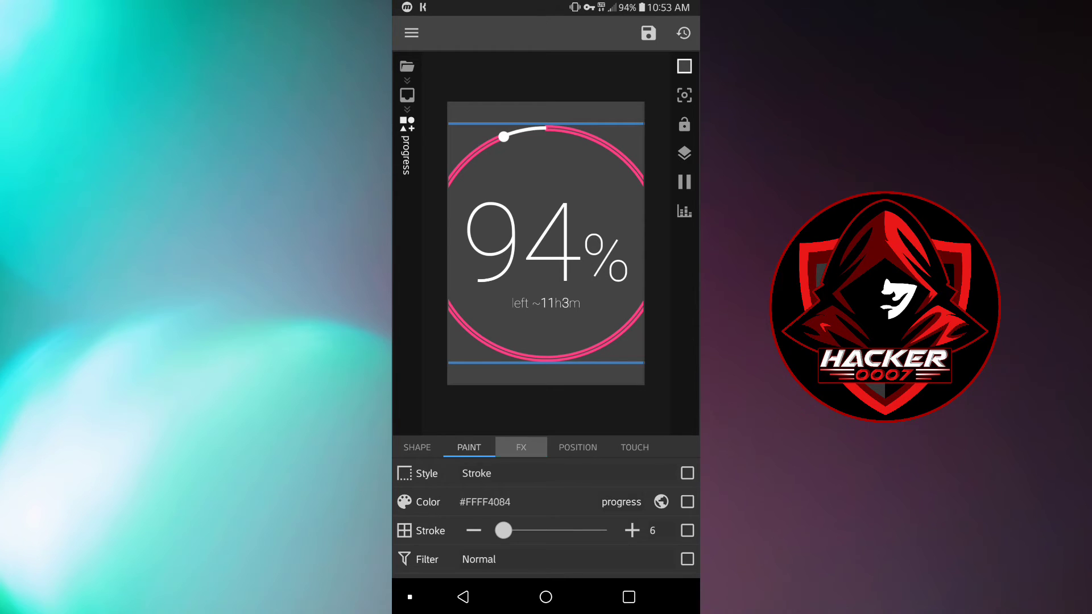
# Review the progress arc's FX, Position and Shape settings, then return to the Progress group.
pyautogui.click(521, 447)
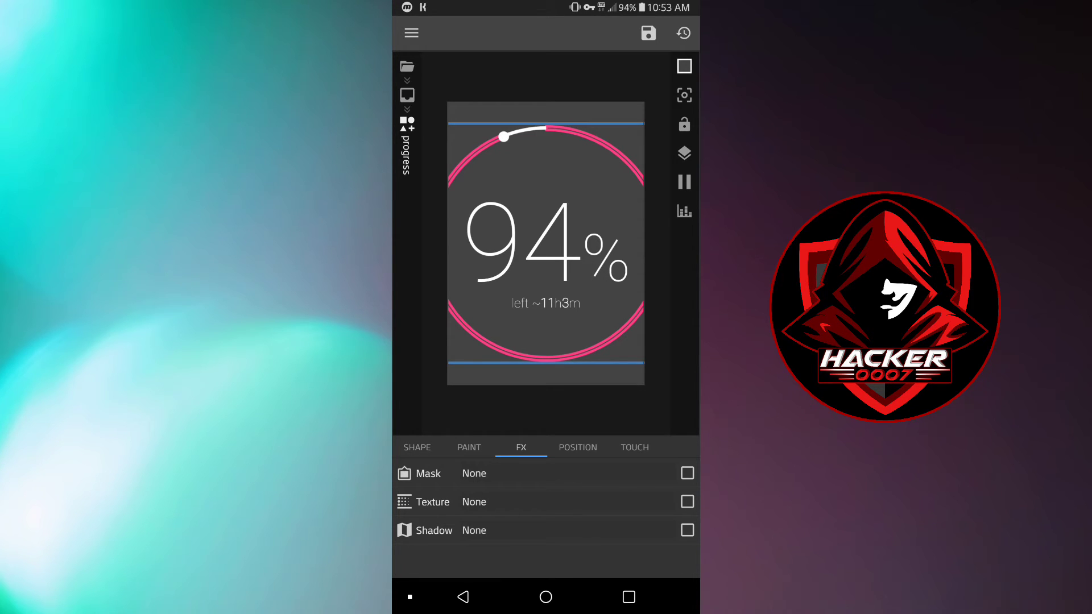
pyautogui.click(578, 447)
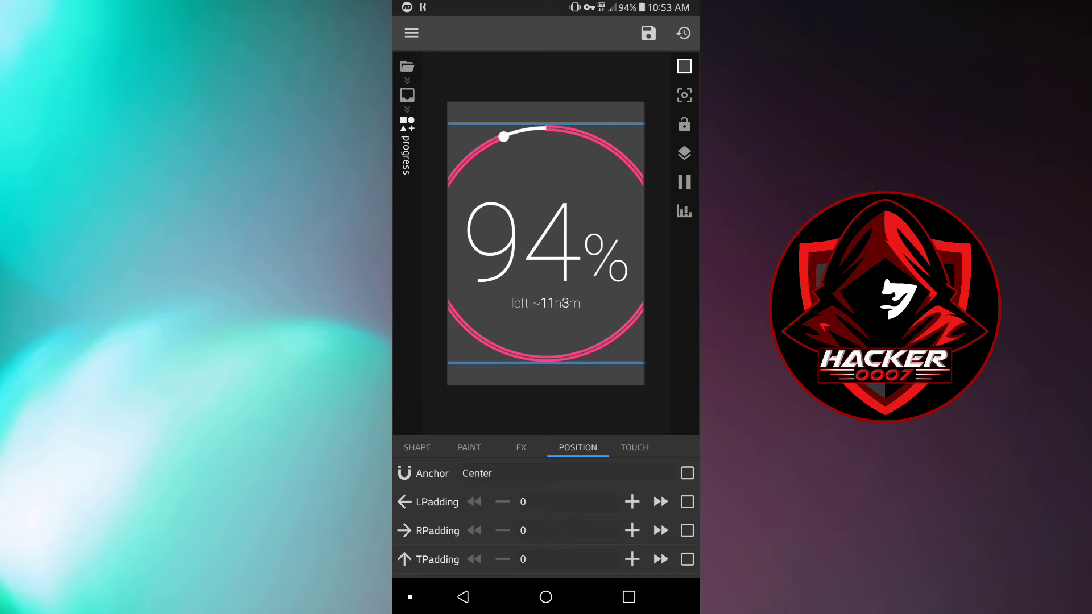
pyautogui.click(416, 447)
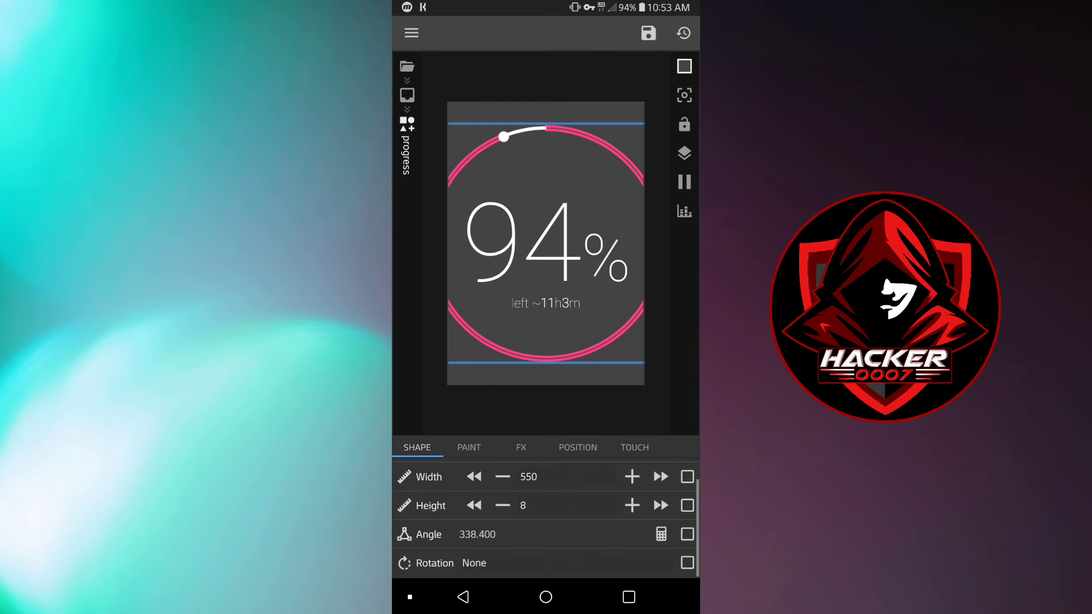
pyautogui.click(469, 447)
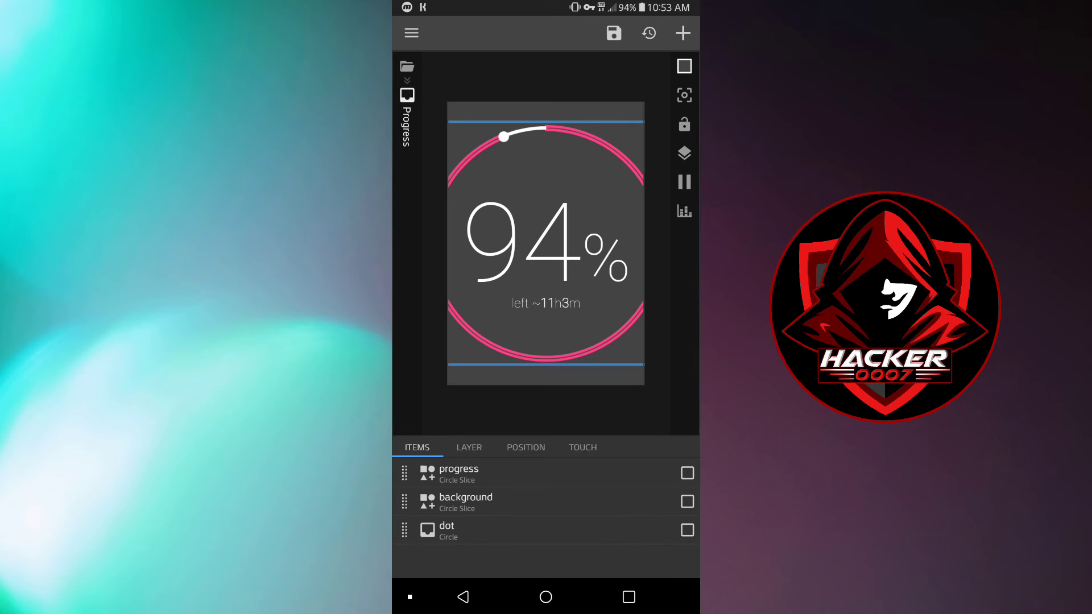
# Inspect the background slice's shape, reopen the progress slice and list its available shapes.
pyautogui.click(464, 502)
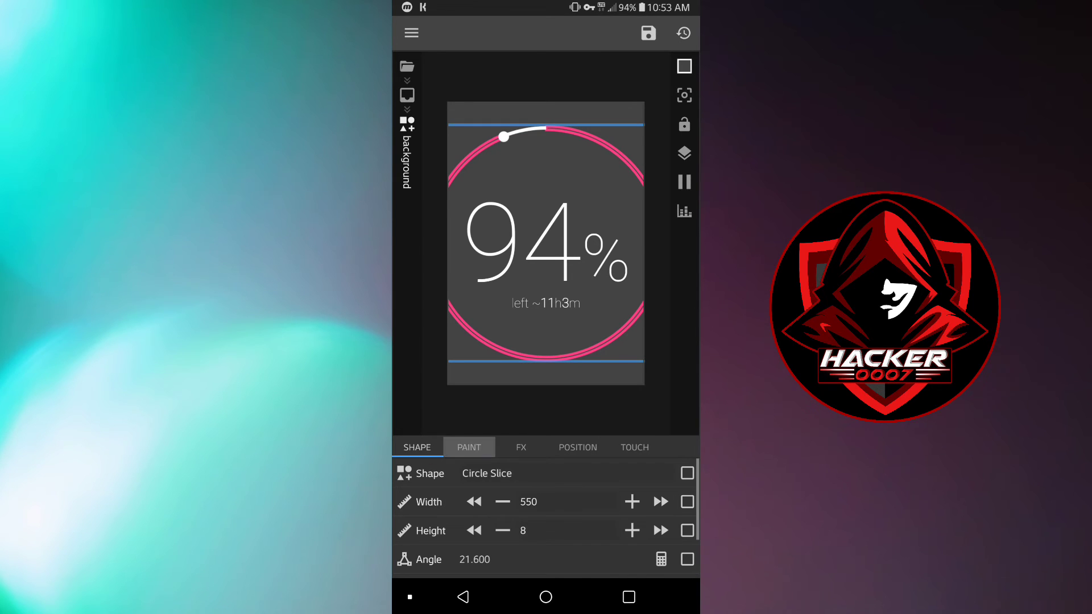
pyautogui.click(468, 447)
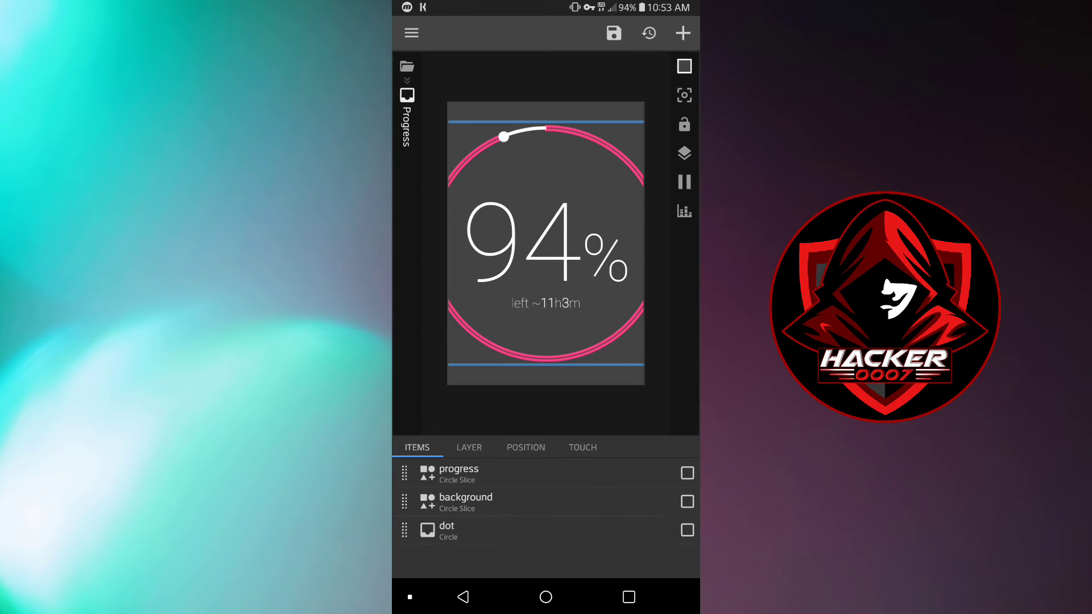
pyautogui.click(458, 473)
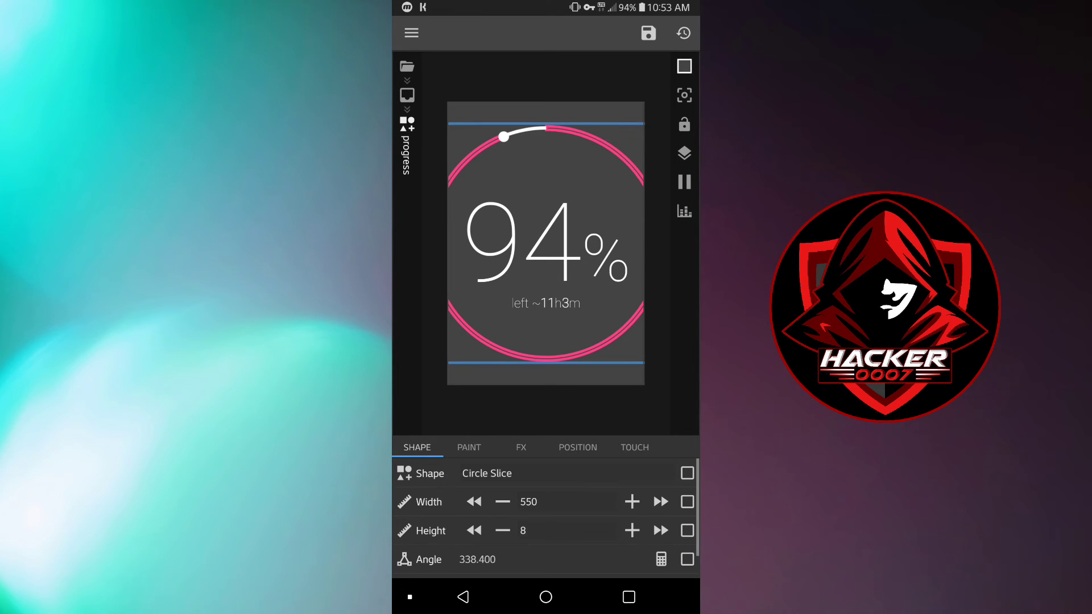
pyautogui.click(486, 473)
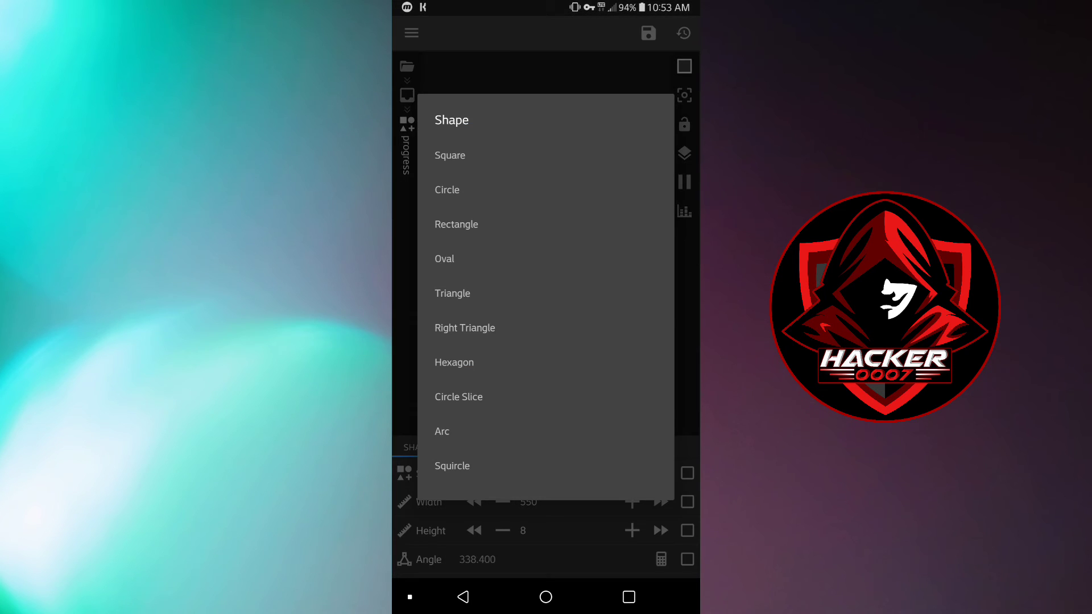
# Try the Oval and Circle shapes for the arc and keep its paint Style as Stroke.
pyautogui.click(464, 328)
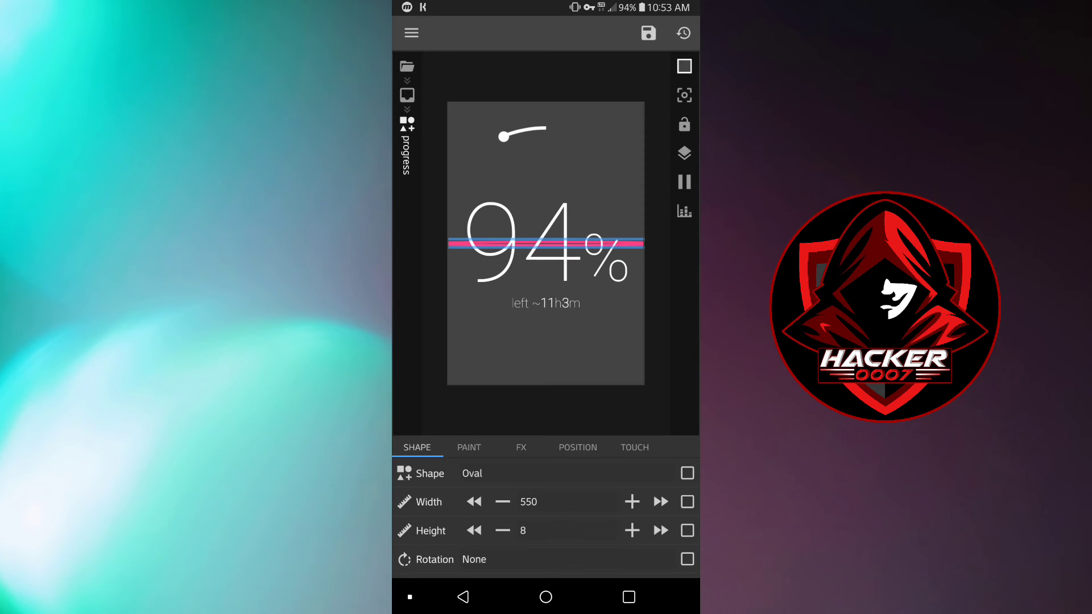
pyautogui.click(470, 473)
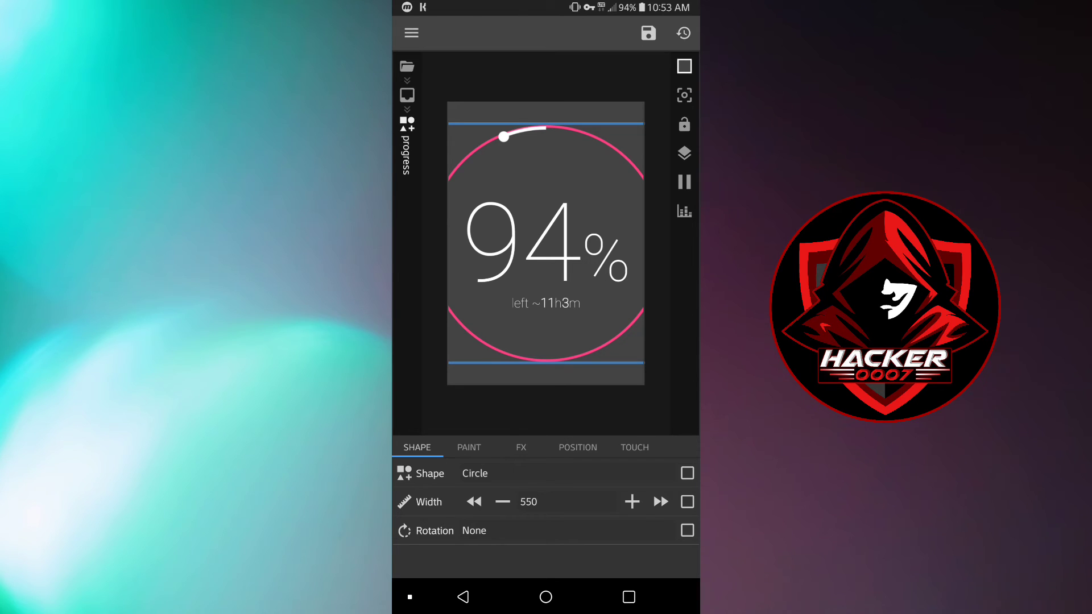
pyautogui.click(468, 447)
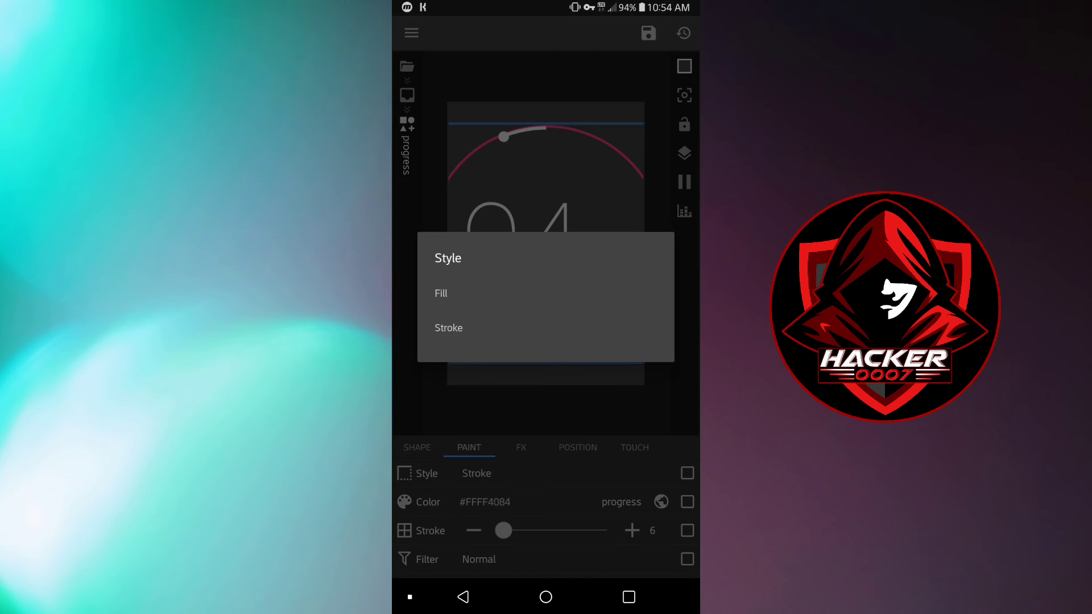
pyautogui.click(449, 327)
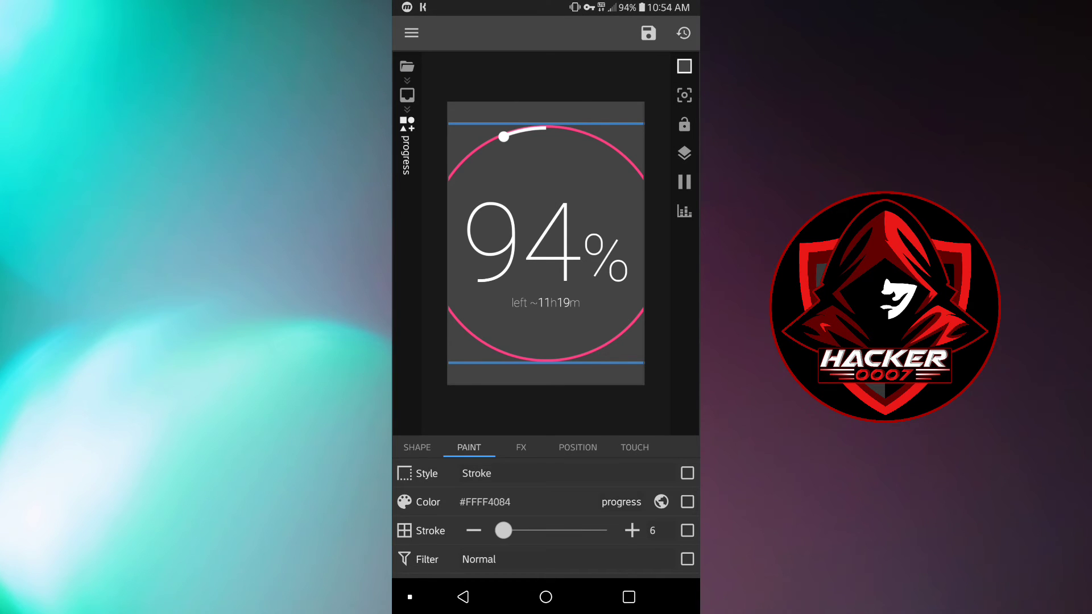
# Check the ring's FX, Position and Shape once more, exit the editor and answer the save prompt.
pyautogui.click(479, 560)
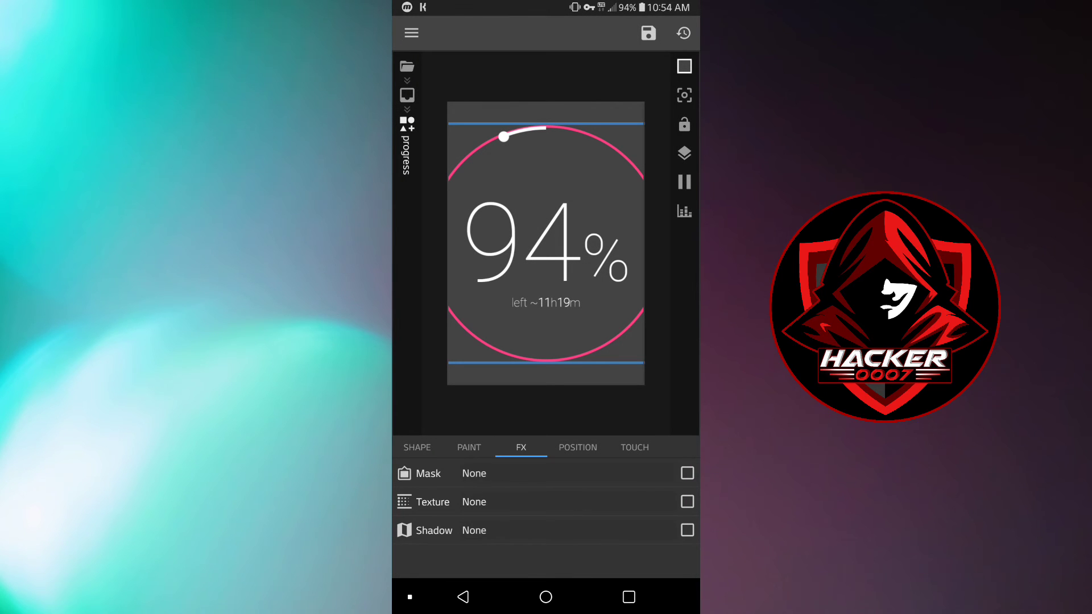
pyautogui.click(578, 447)
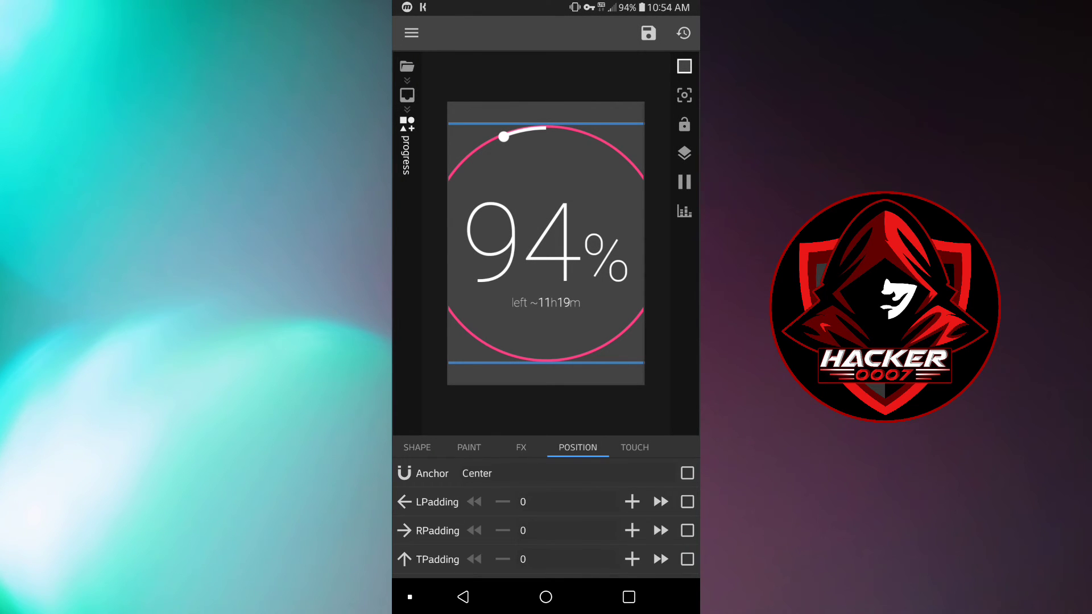
pyautogui.click(417, 447)
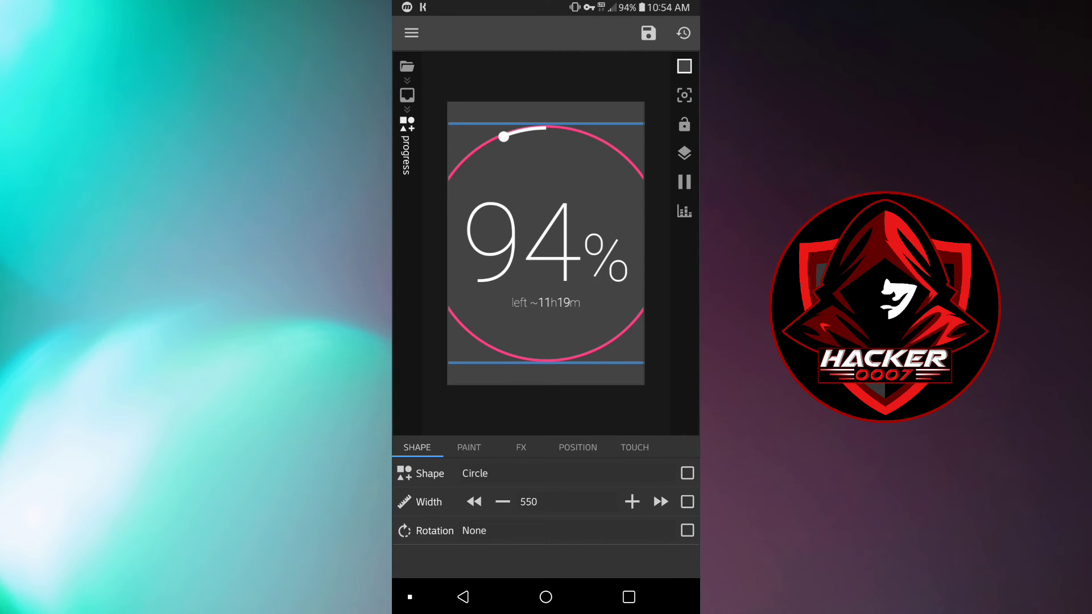
pyautogui.click(469, 446)
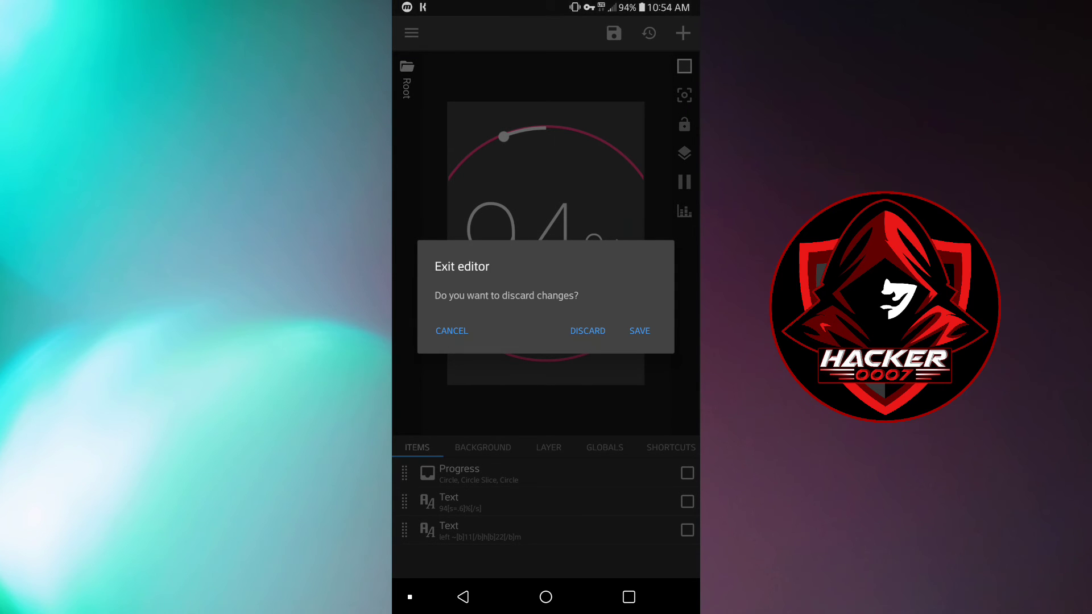
pyautogui.click(586, 331)
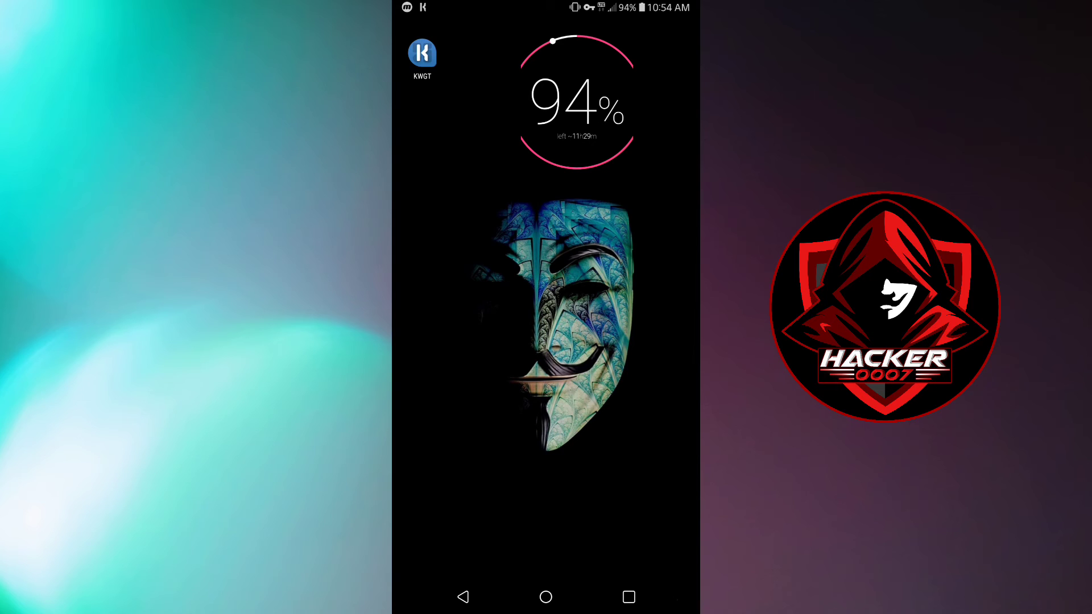
# Add a KWGT widget from the home screen's Widgets list and scroll Explore to FlipClock.
pyautogui.click(576, 102)
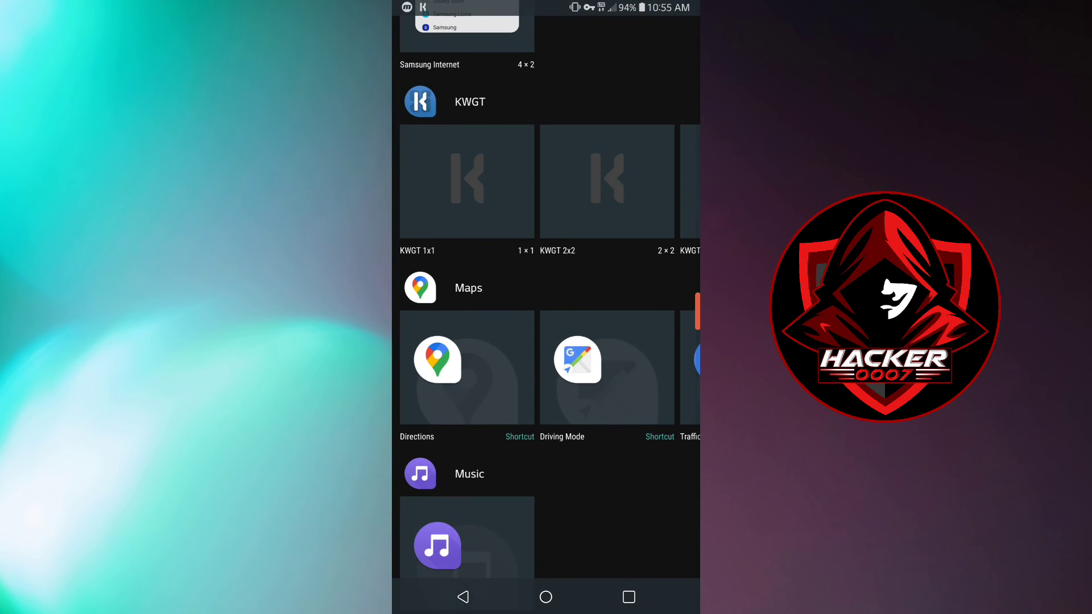
pyautogui.hscroll(-3)
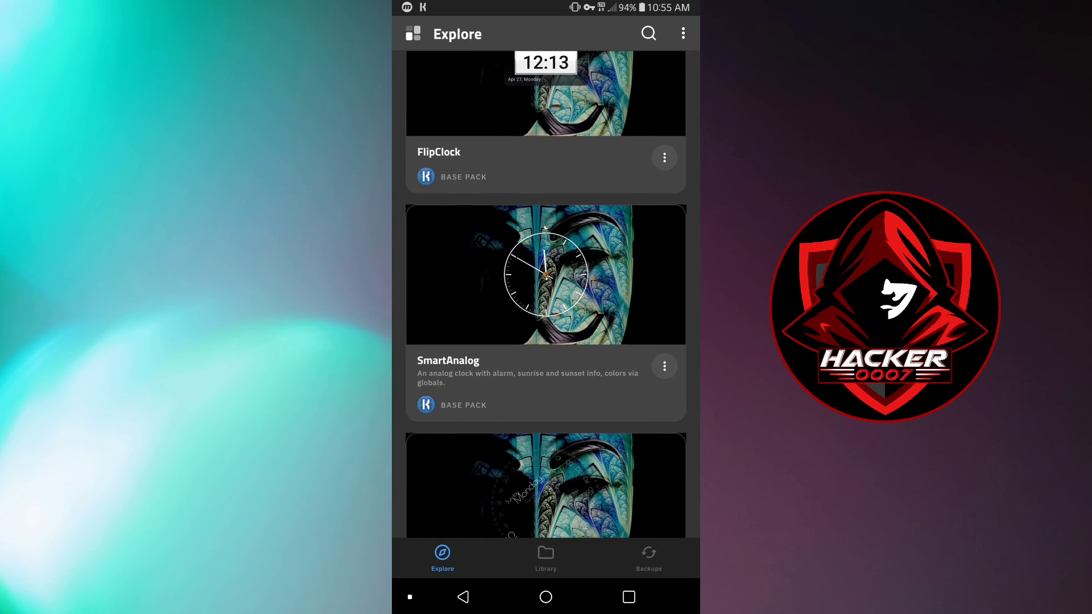
pyautogui.scroll(-3)
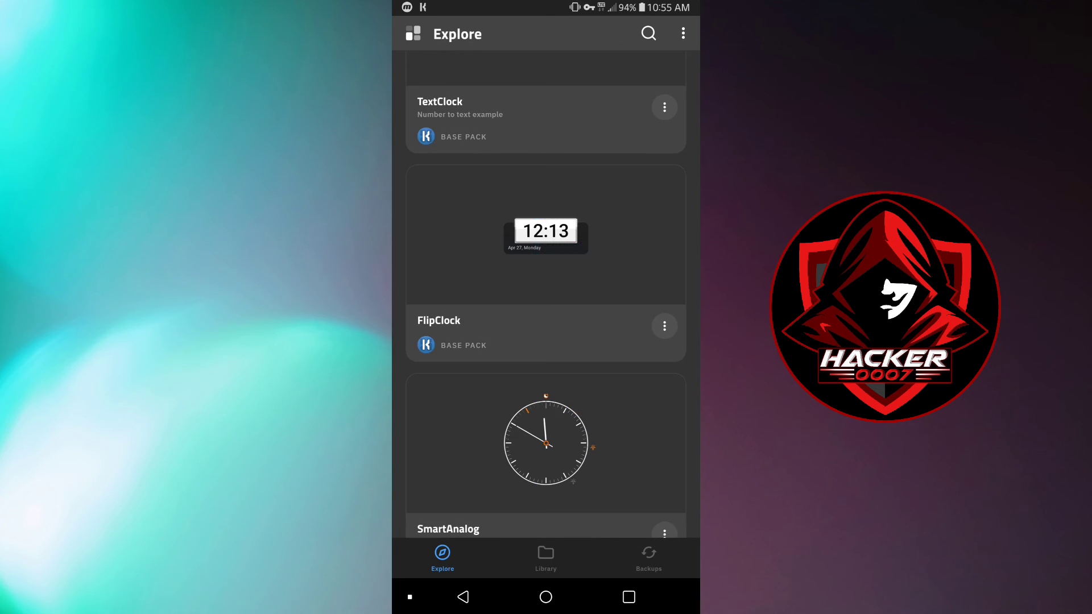
# Load the FlipClock preset and give its background a first green colour.
pyautogui.click(545, 235)
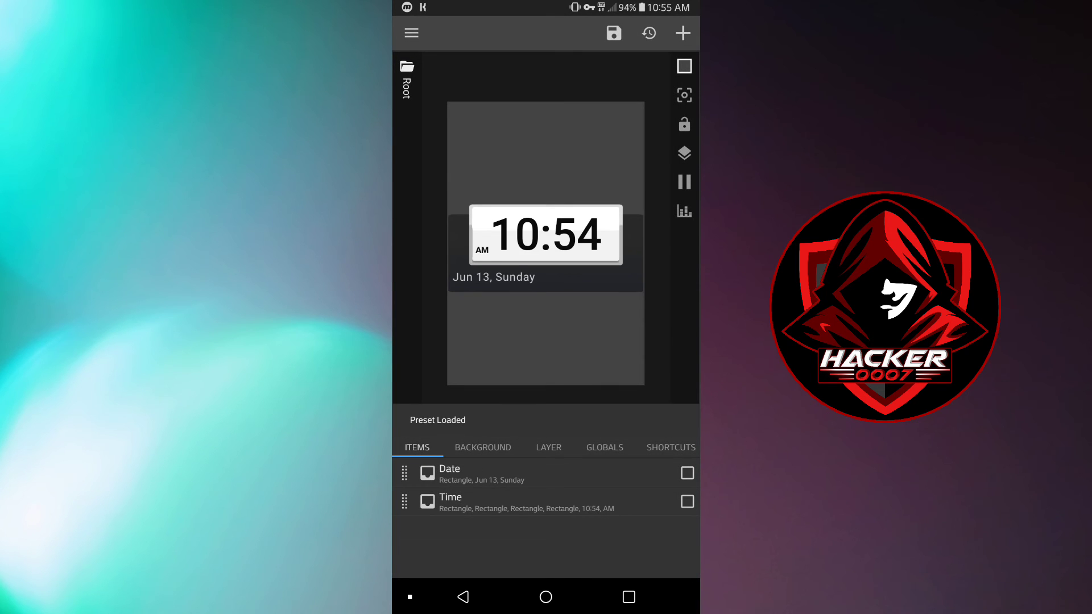
pyautogui.click(482, 447)
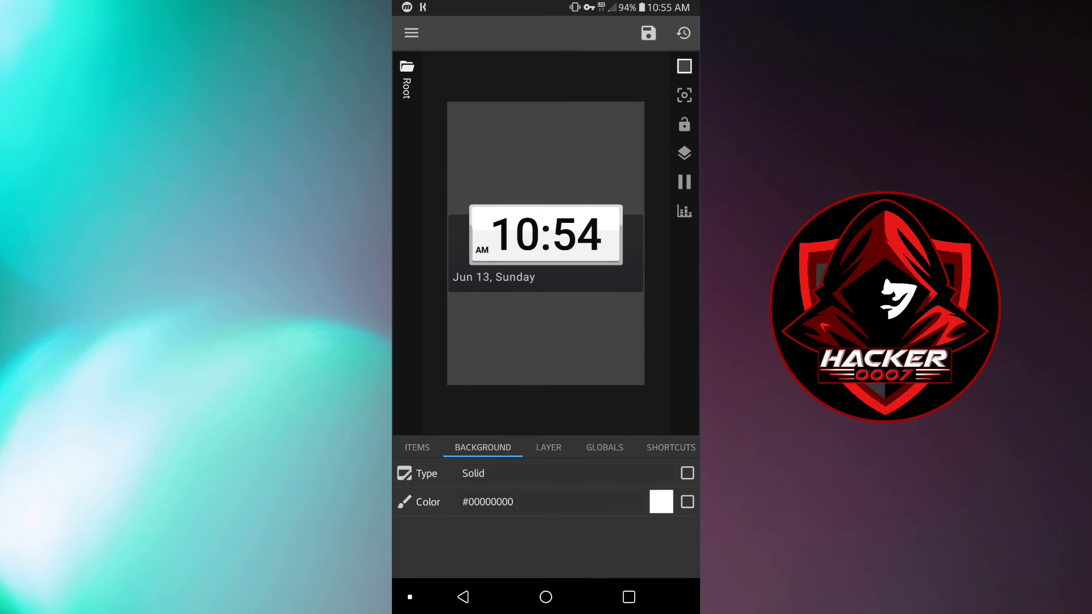
pyautogui.click(660, 502)
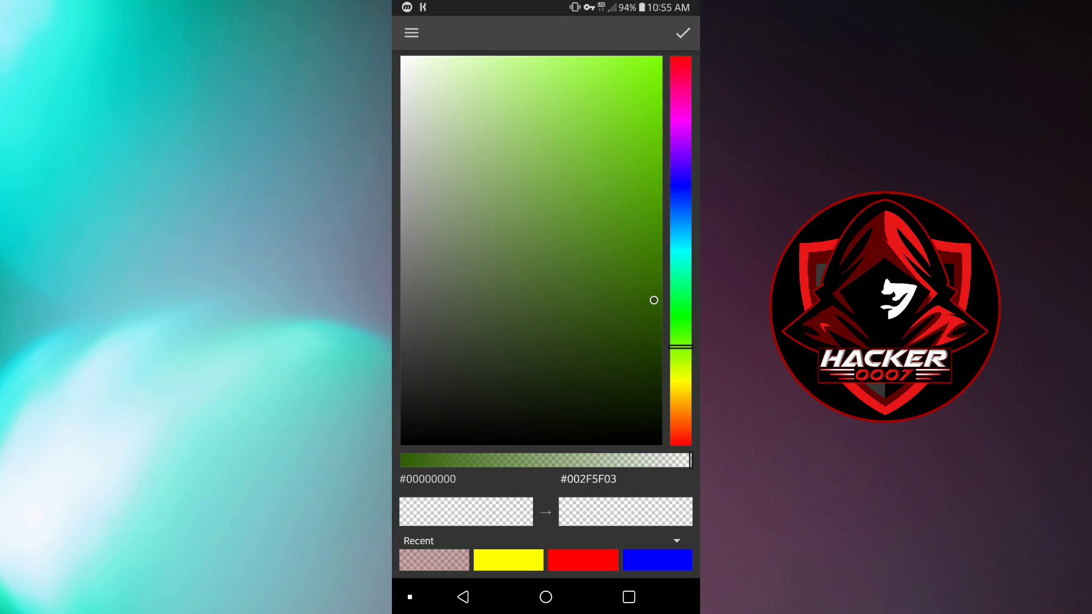
pyautogui.click(681, 33)
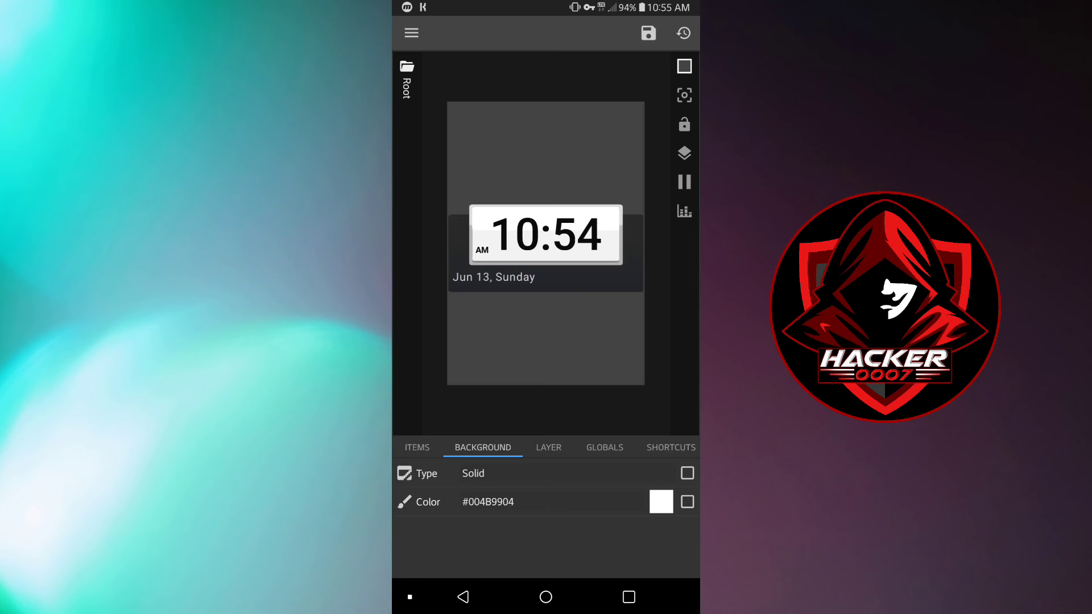
pyautogui.click(647, 33)
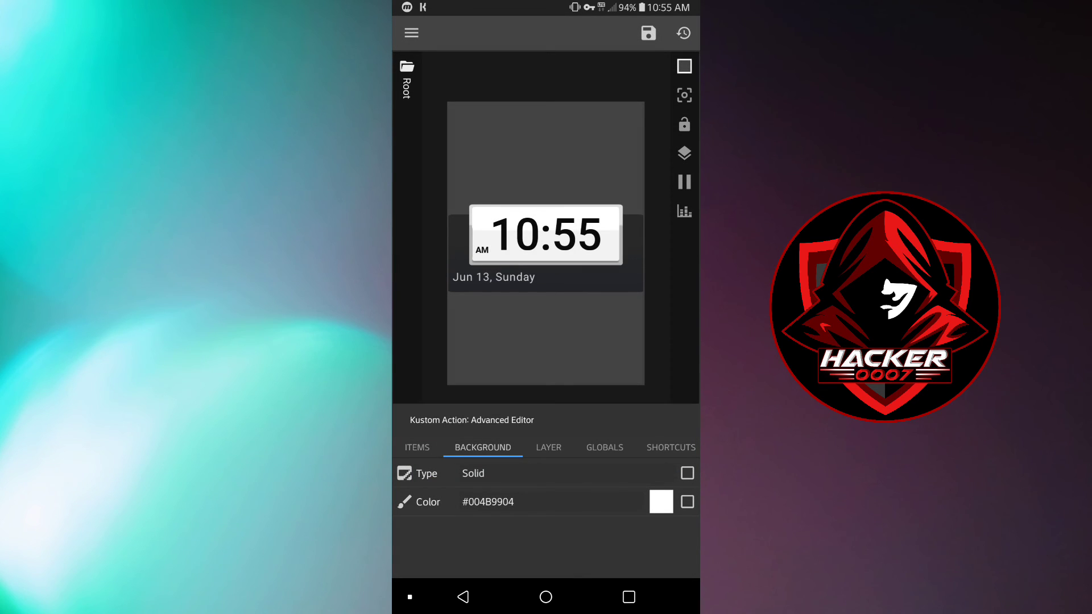
# Keep the background solid, recolour it to #0063CF00 and save the widget to the home screen.
pyautogui.click(548, 447)
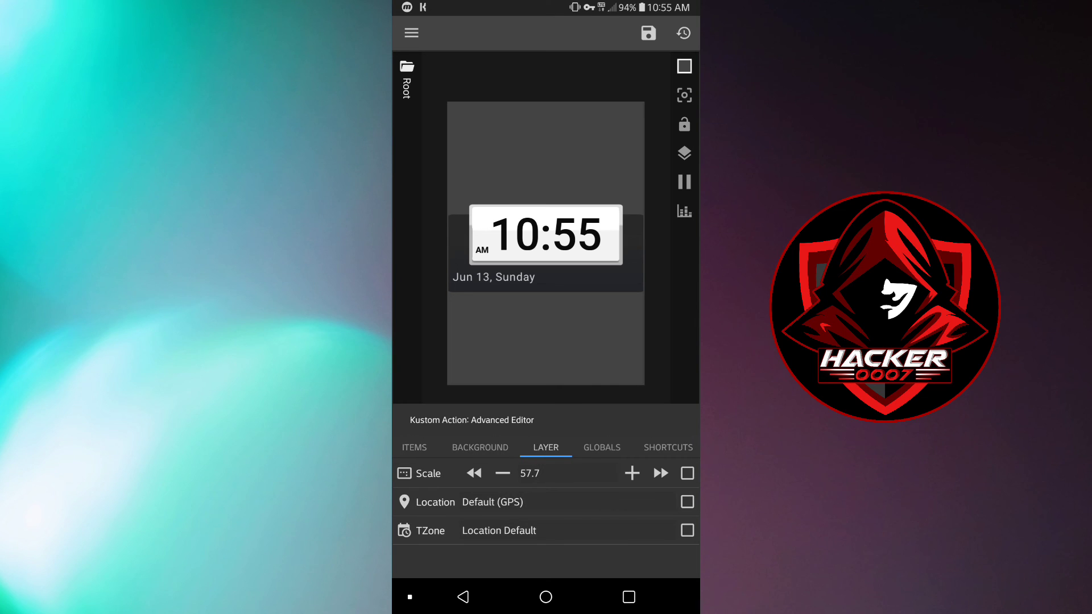
pyautogui.click(600, 447)
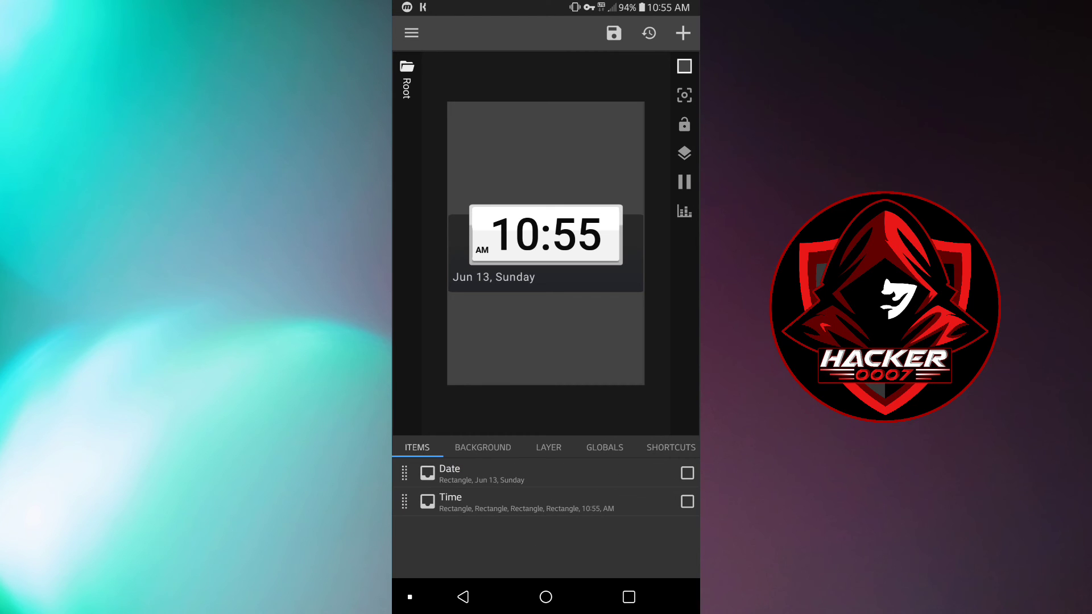
pyautogui.click(482, 447)
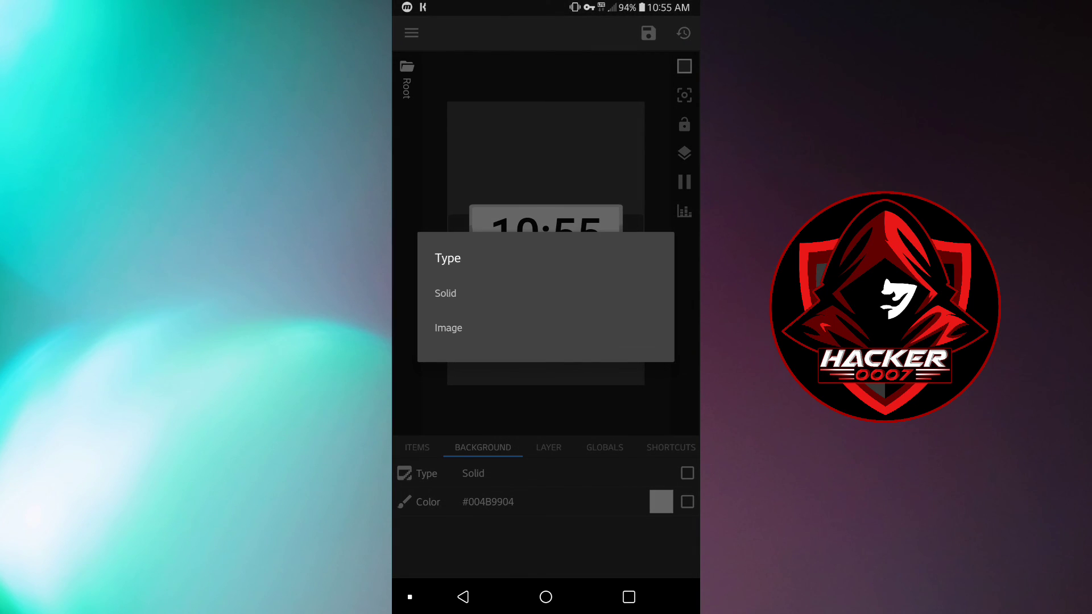
pyautogui.click(444, 294)
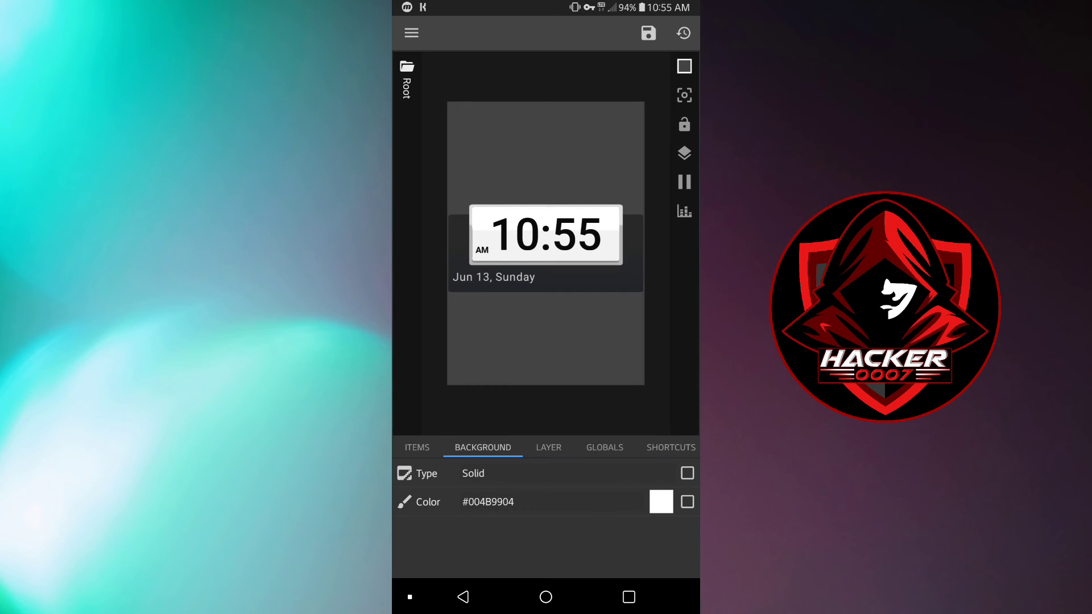
pyautogui.click(659, 501)
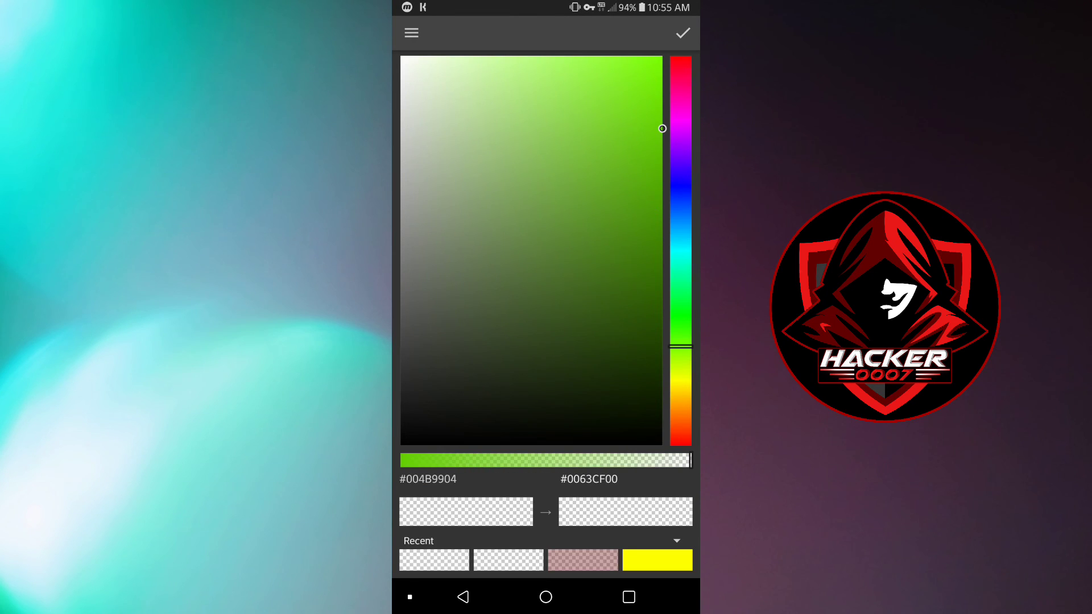
pyautogui.click(681, 33)
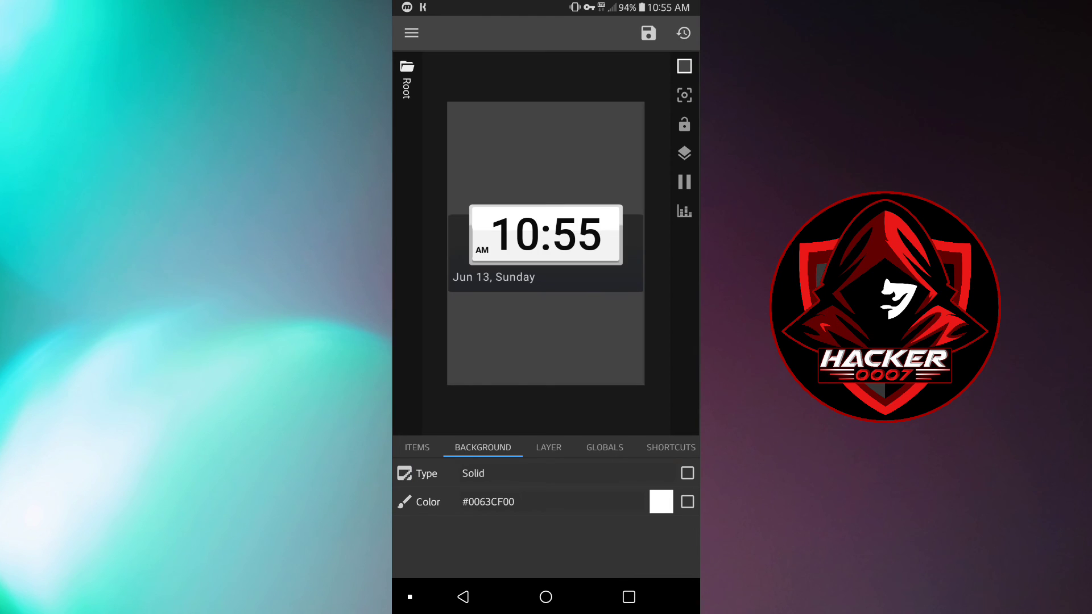
pyautogui.click(647, 33)
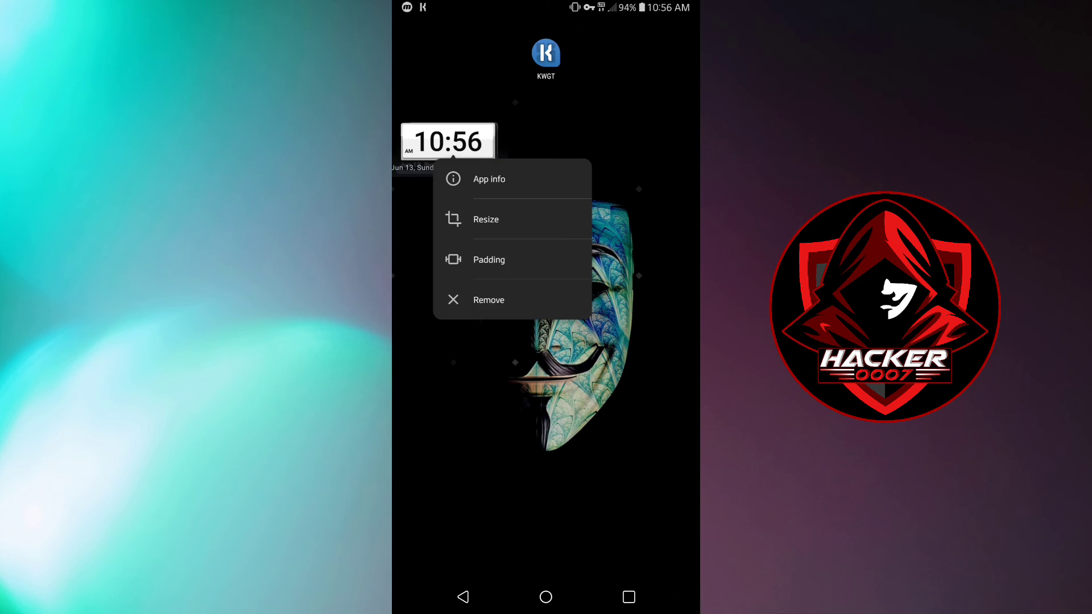
# Resize the FlipClock widget smaller and move it to the top-right of the home screen.
pyautogui.click(486, 218)
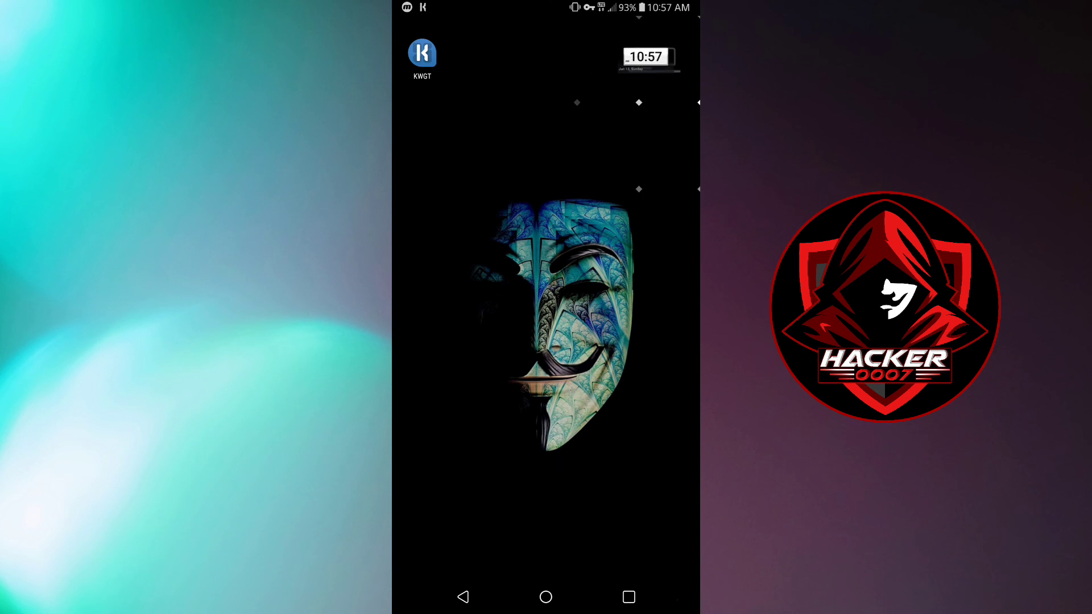
# Enlarge the small clock widget slightly and bring up its resize frame again.
pyautogui.click(646, 57)
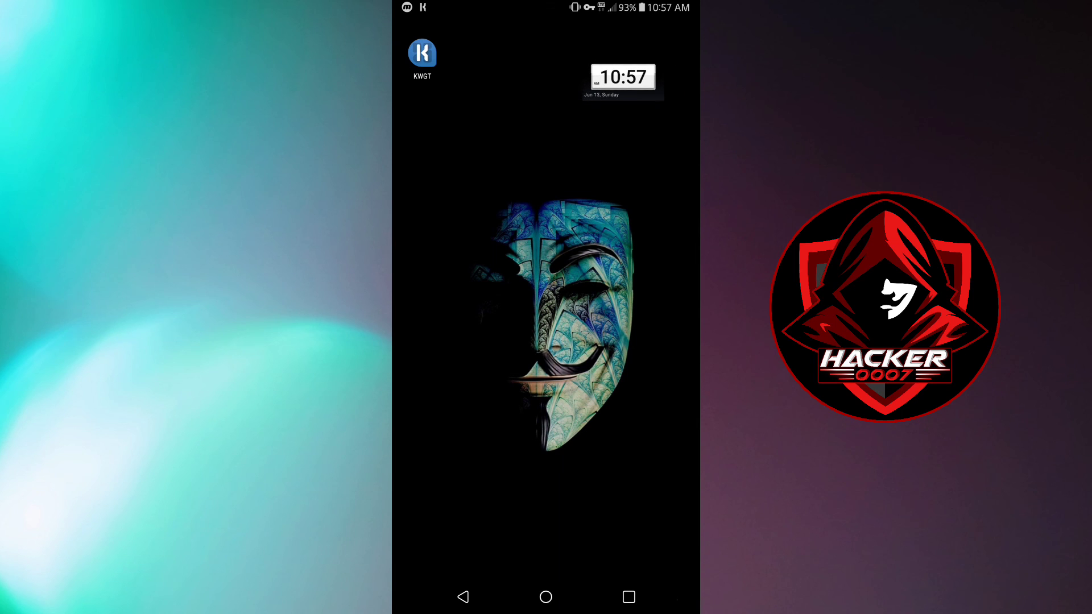
pyautogui.click(621, 76)
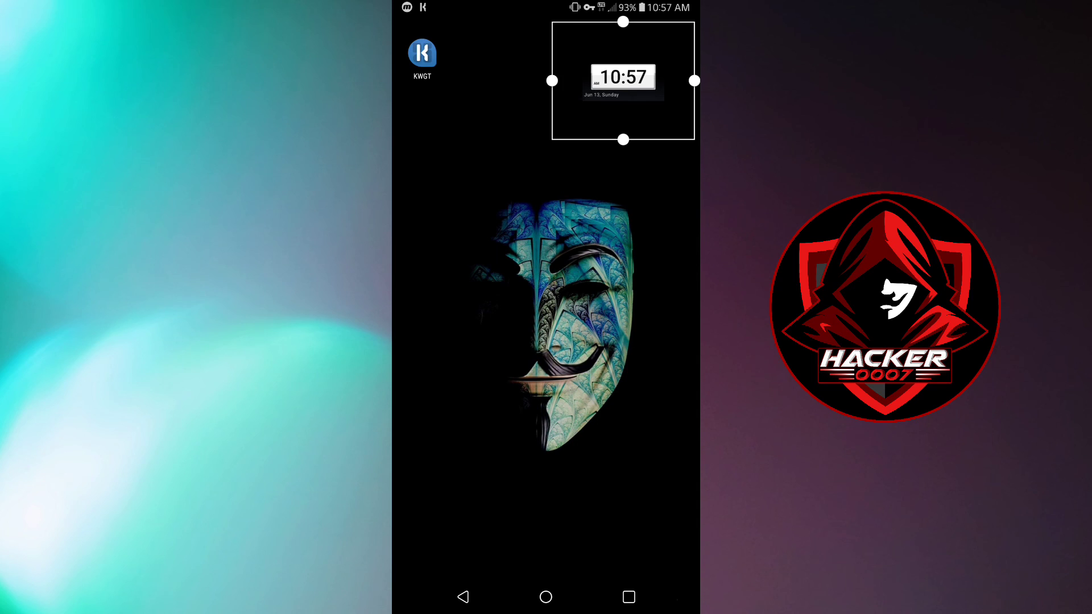